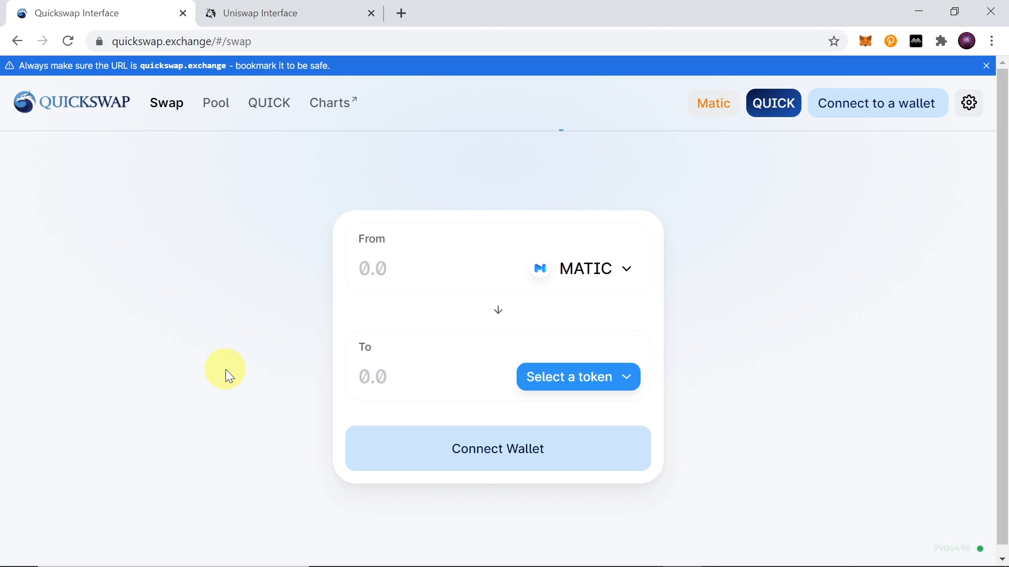
{"action": "mouse_move", "coordinate": [100, 82]}
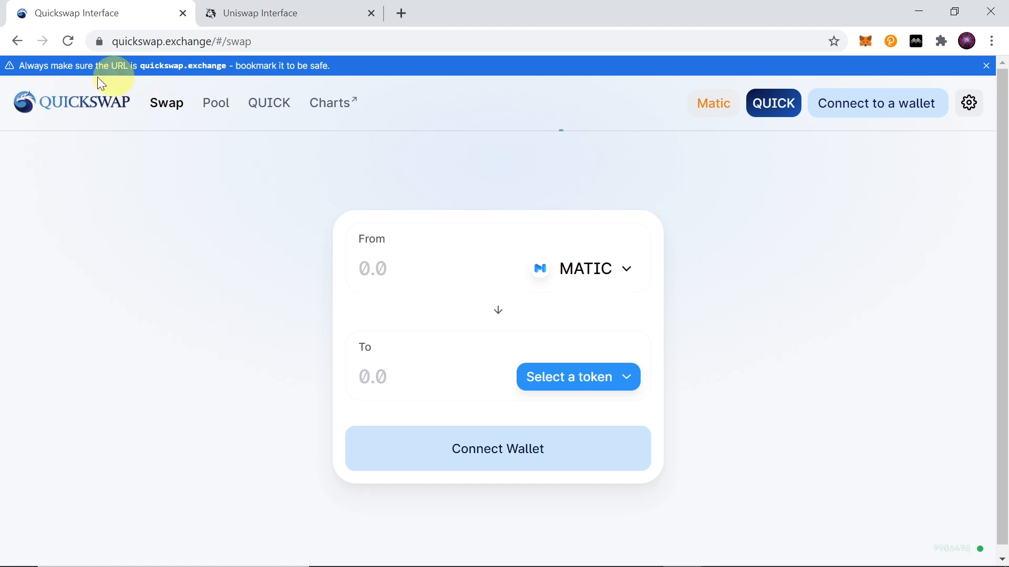
{"action": "mouse_move", "coordinate": [202, 219]}
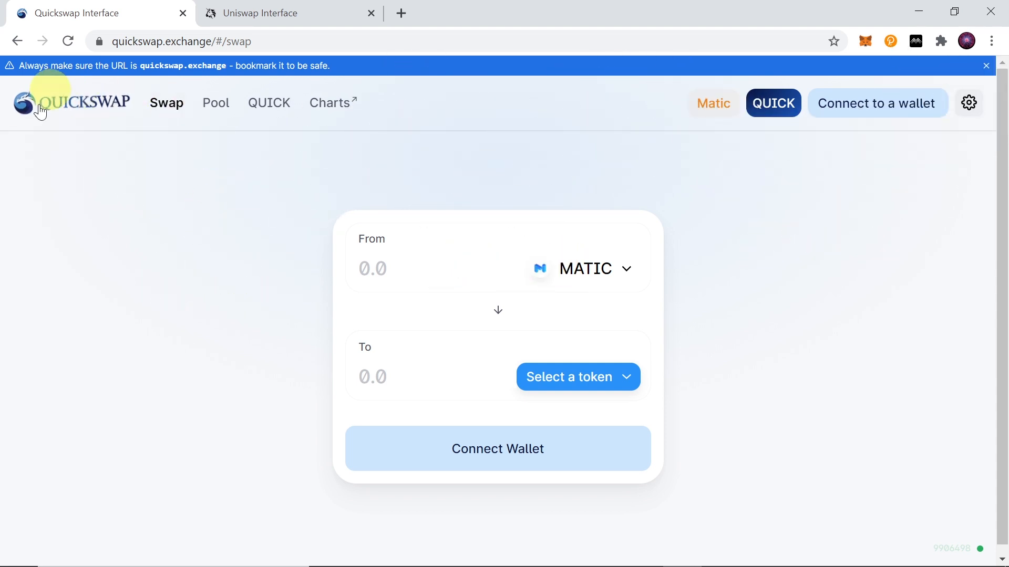
{"action": "mouse_move", "coordinate": [179, 190]}
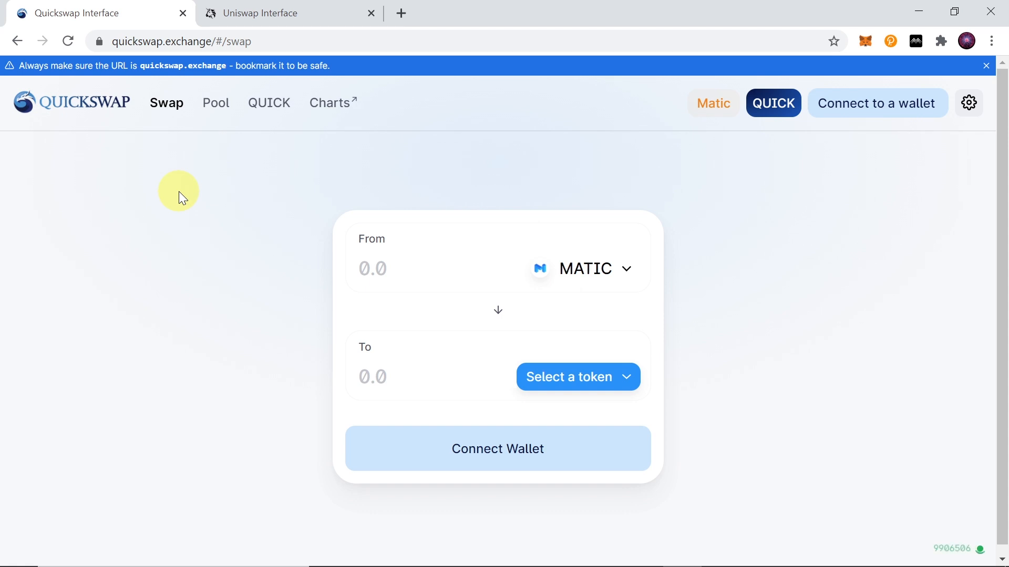
{"action": "mouse_move", "coordinate": [222, 187]}
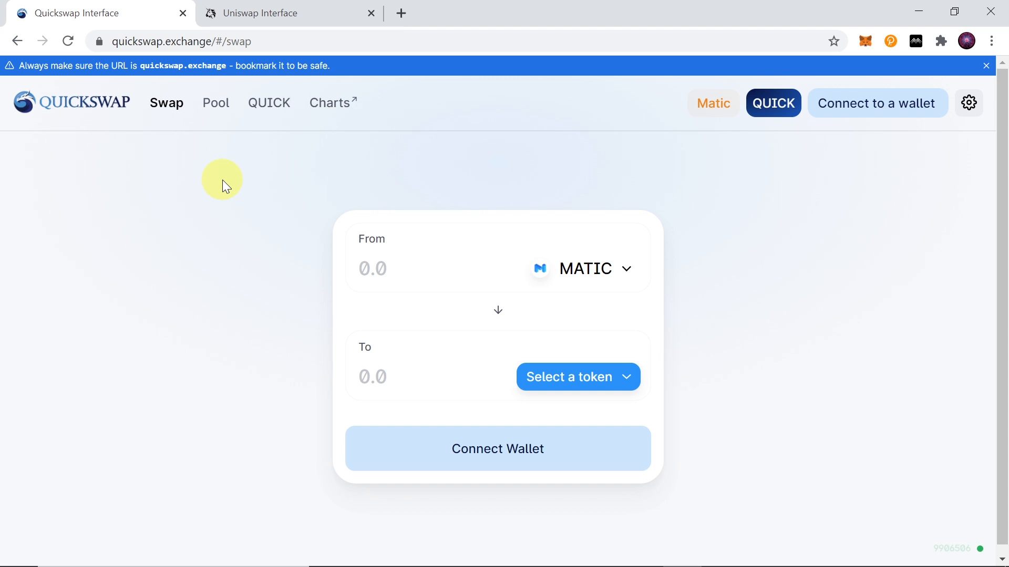
{"action": "mouse_move", "coordinate": [41, 127]}
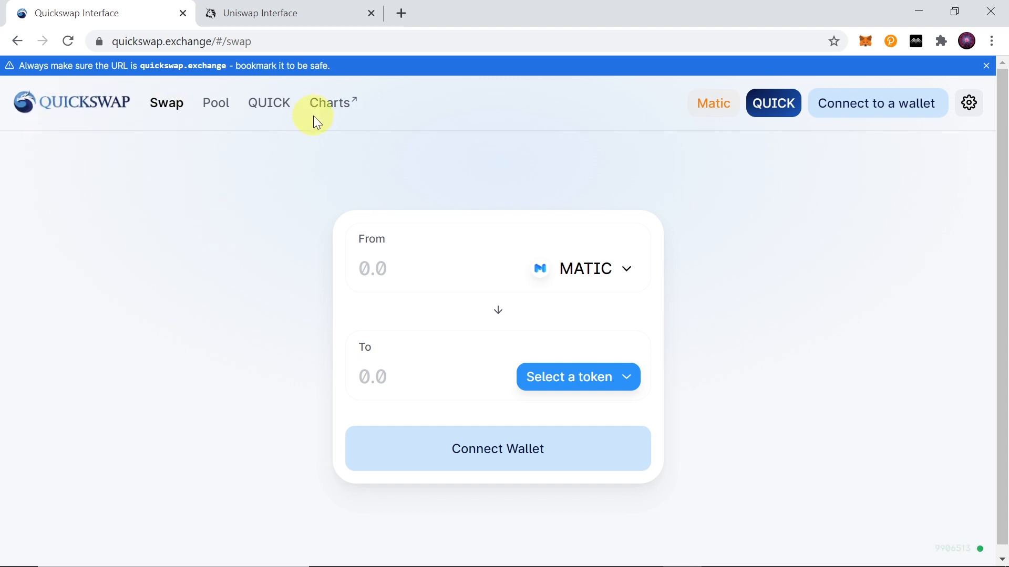
{"action": "mouse_move", "coordinate": [274, 314]}
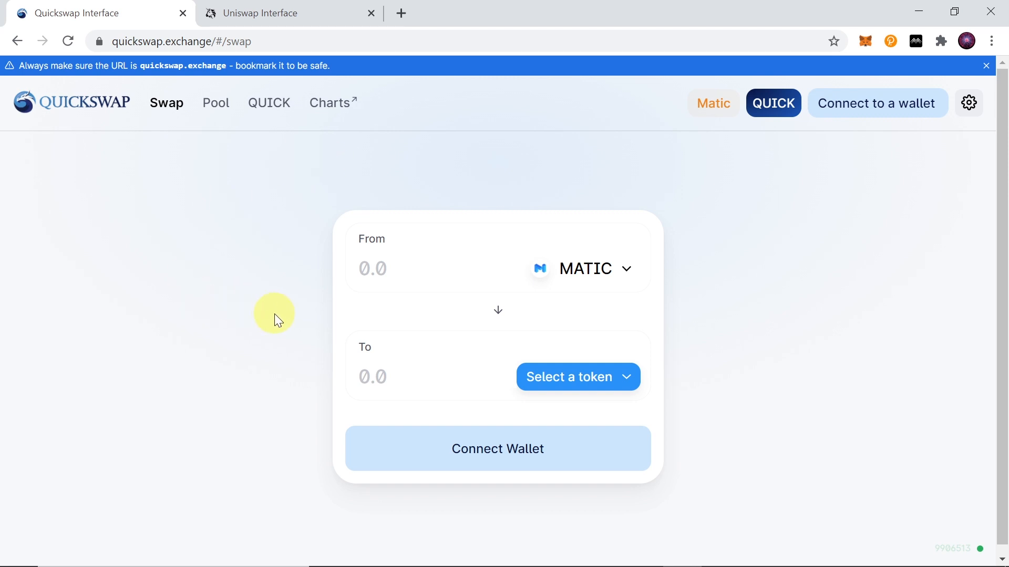
Step: Submit the 0.01 ETH to COMP swap on Uniswap, reject it in MetaMask and dismiss the error
{"action": "left_click", "coordinate": [283, 13]}
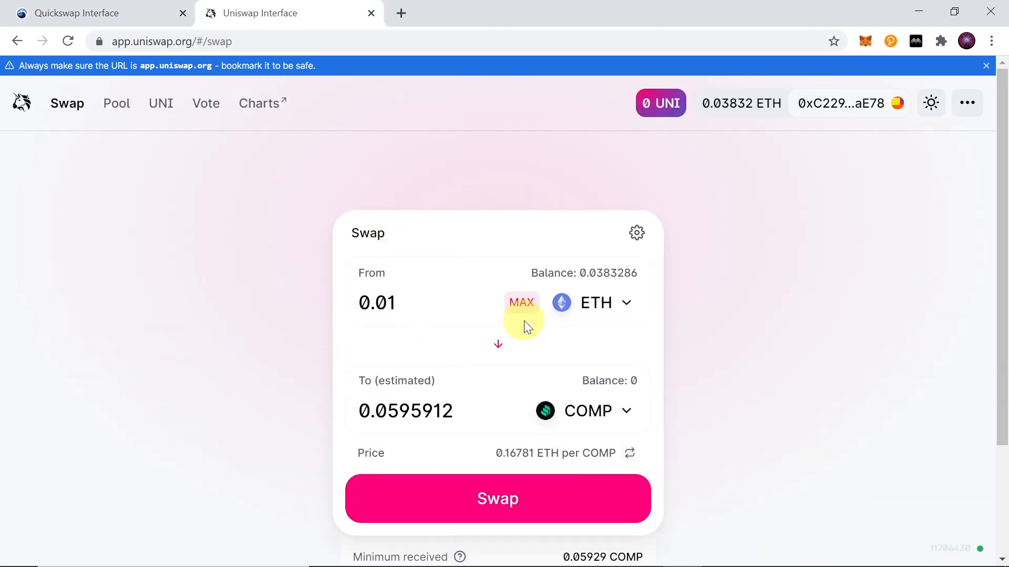
{"action": "left_click", "coordinate": [497, 498]}
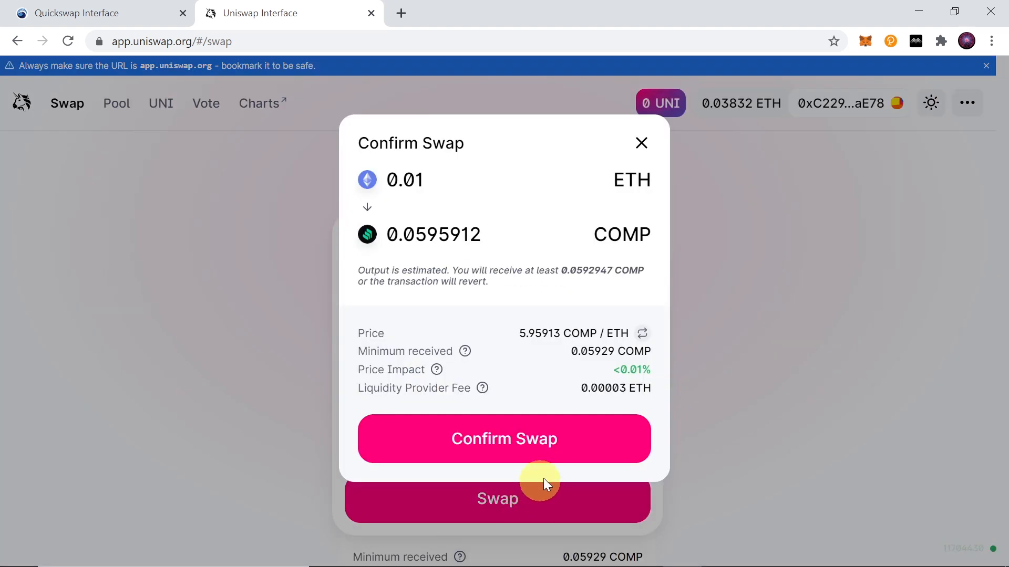
{"action": "left_click", "coordinate": [503, 439]}
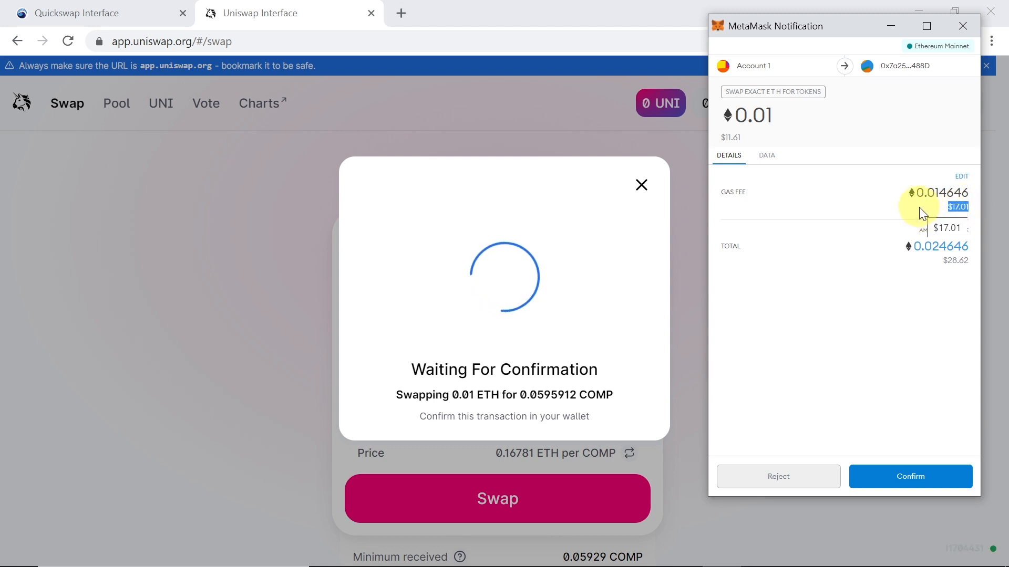
{"action": "left_click", "coordinate": [778, 476]}
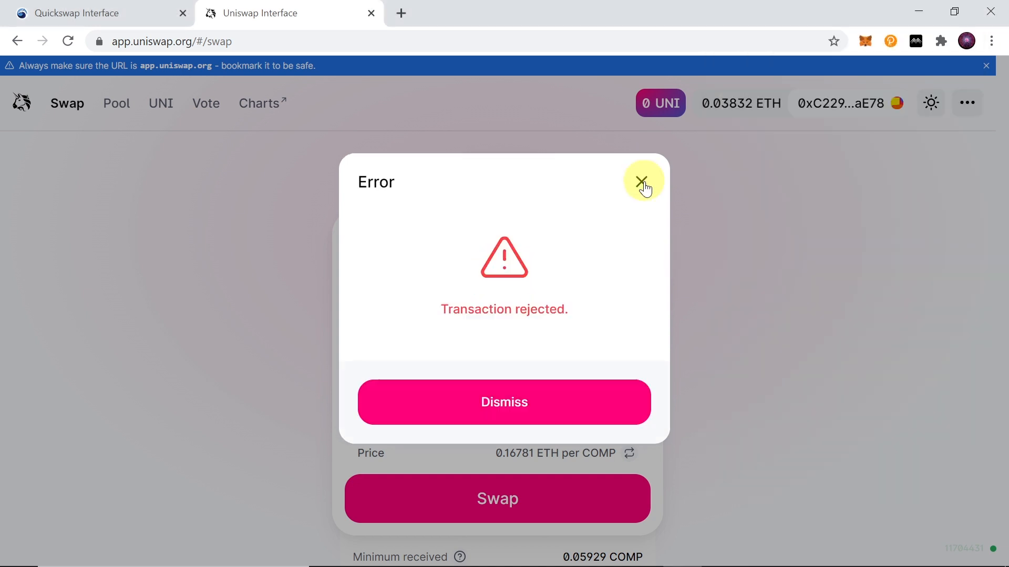
{"action": "left_click", "coordinate": [641, 182]}
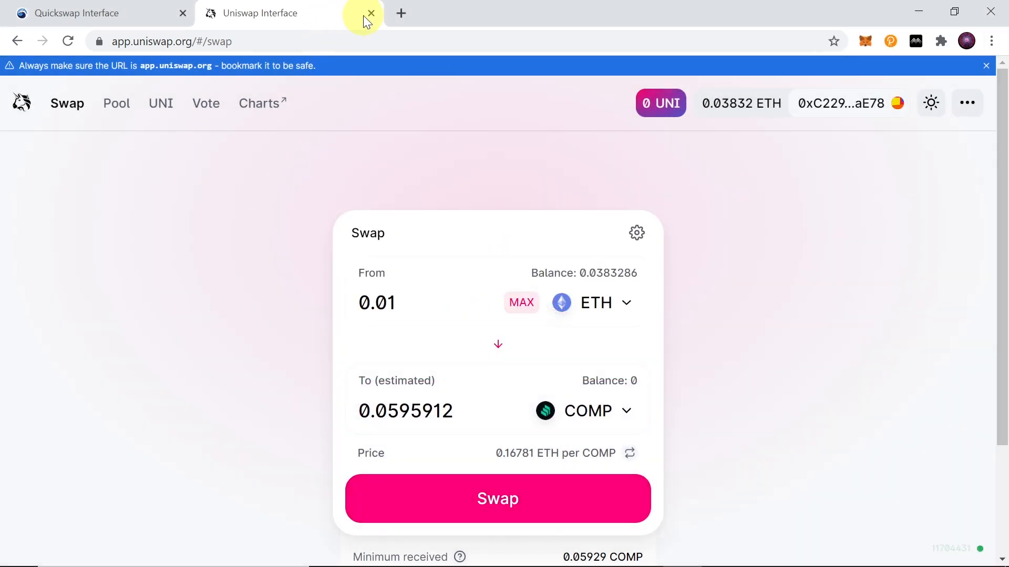
Step: Close the Uniswap tab, leaving only the QuickSwap swap page
{"action": "left_click", "coordinate": [371, 13]}
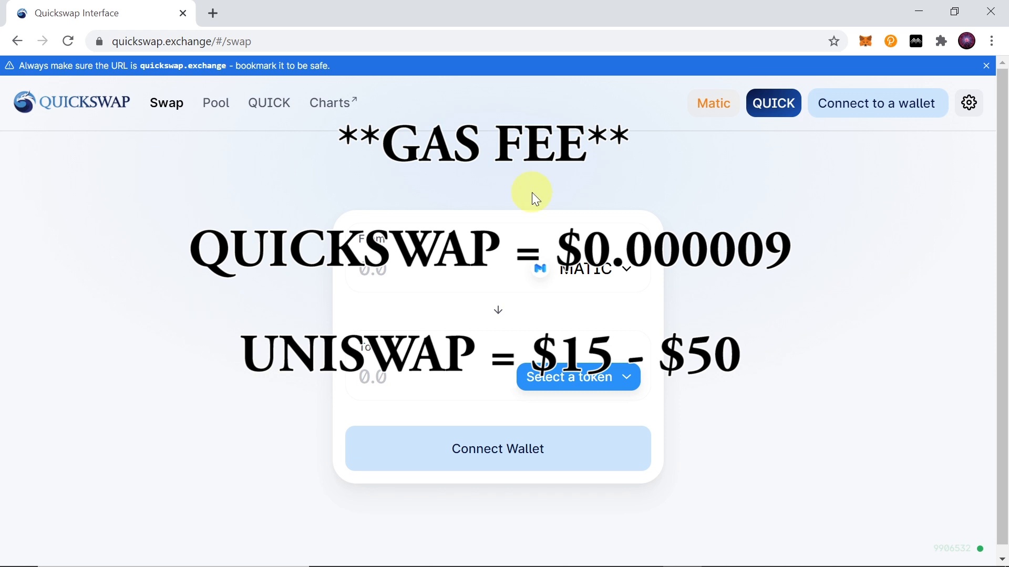
{"action": "mouse_move", "coordinate": [533, 236]}
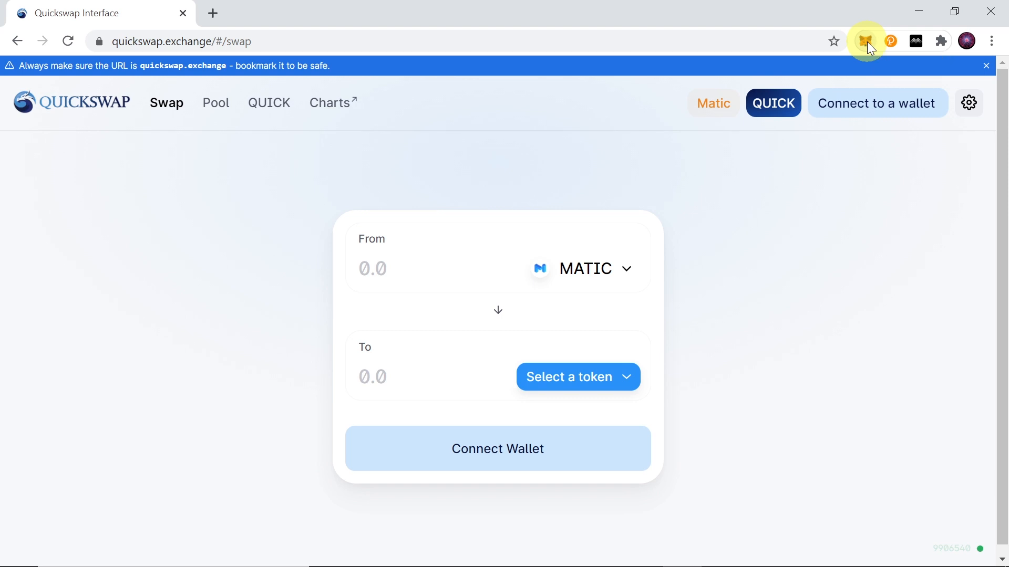
Step: In MetaMask, try Matic Mainnet then return the wallet to Ethereum Mainnet
{"action": "left_click", "coordinate": [867, 41]}
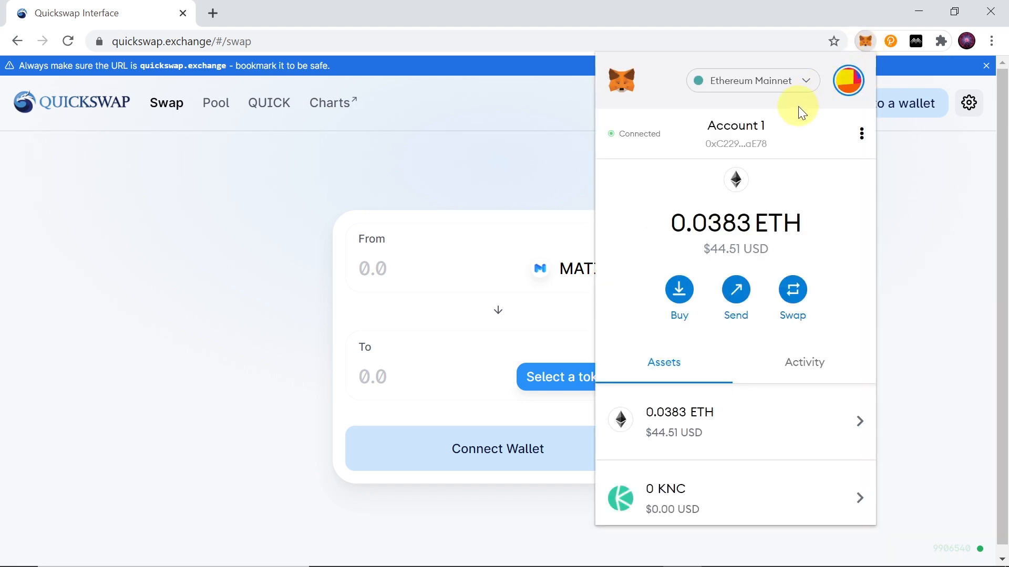
{"action": "mouse_move", "coordinate": [744, 85]}
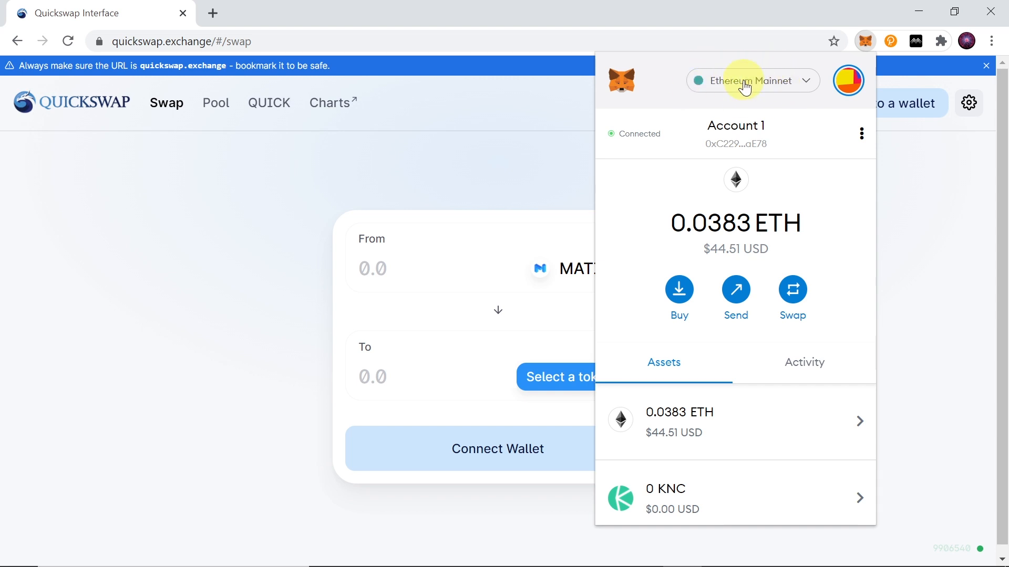
{"action": "left_click", "coordinate": [752, 81]}
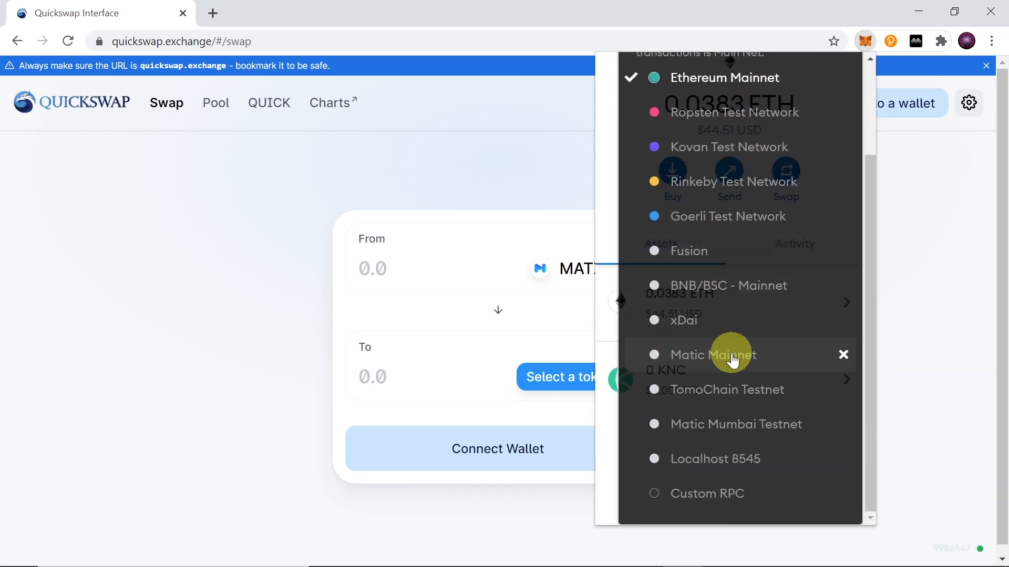
{"action": "left_click", "coordinate": [712, 354]}
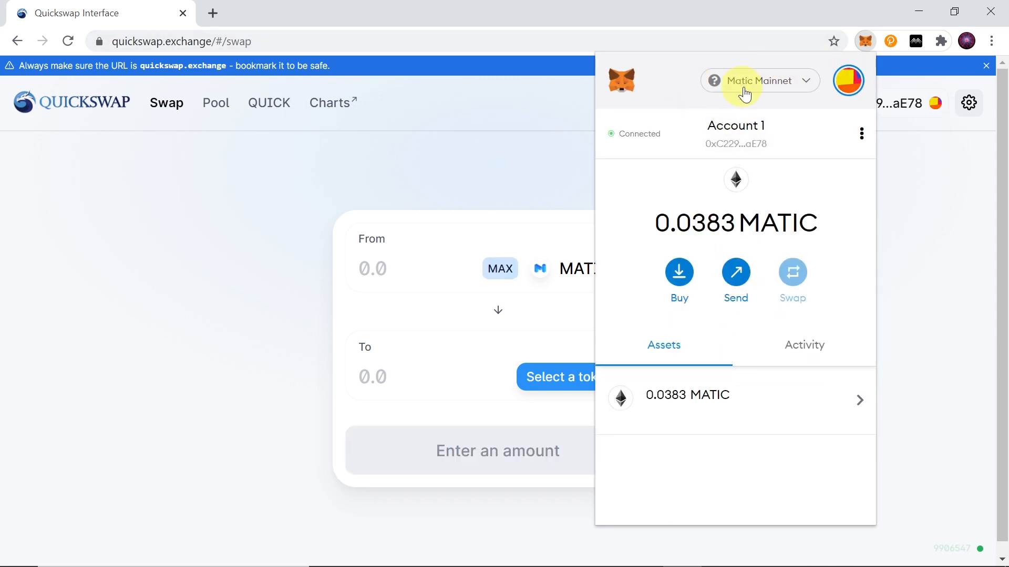
{"action": "left_click", "coordinate": [758, 80]}
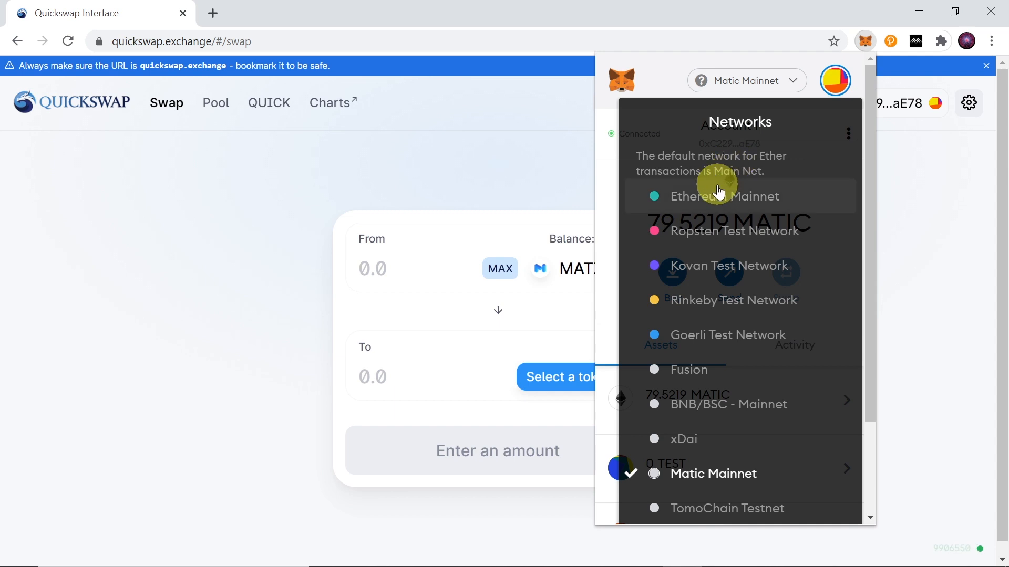
{"action": "left_click", "coordinate": [739, 196]}
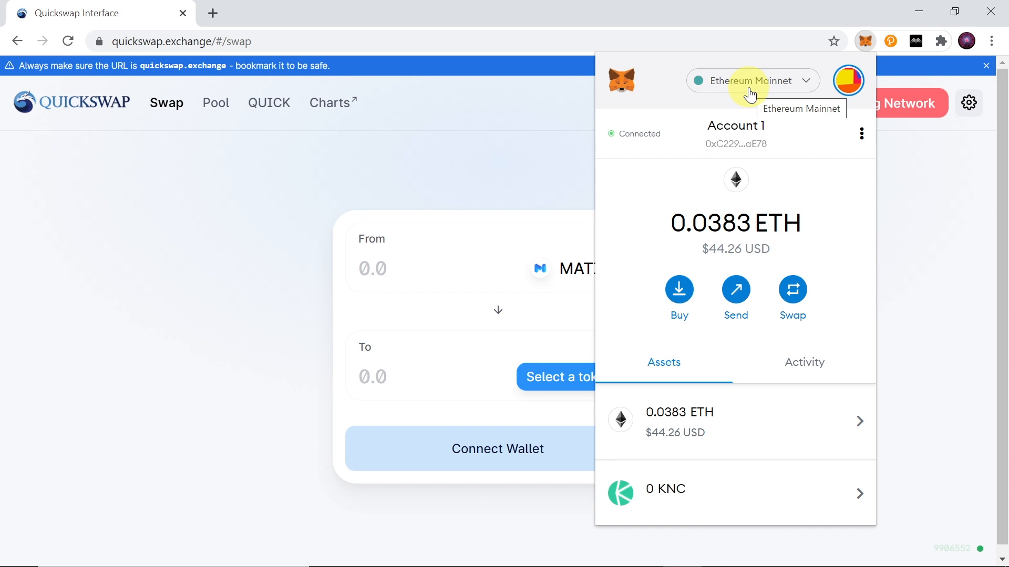
{"action": "mouse_move", "coordinate": [743, 90]}
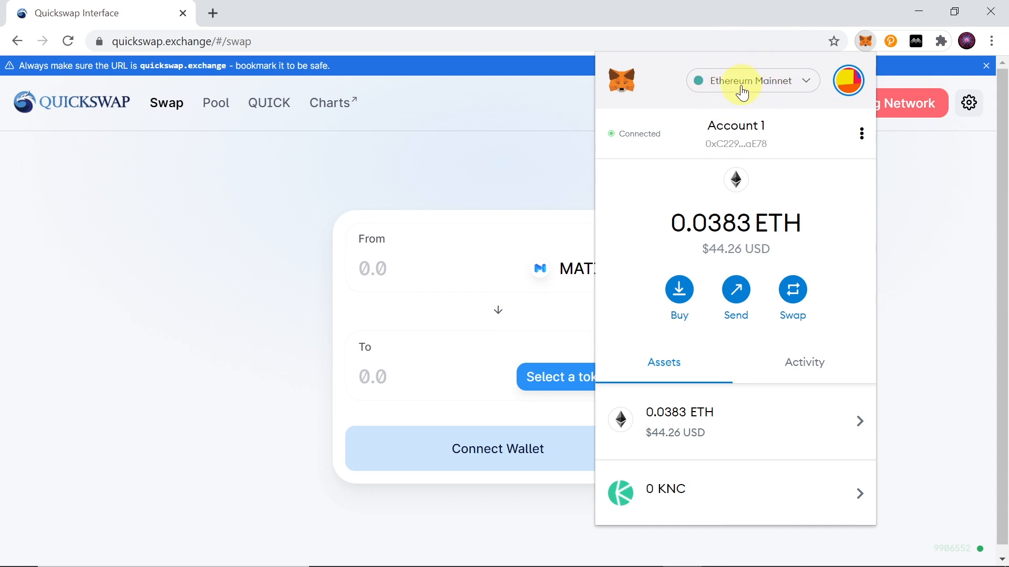
{"action": "mouse_move", "coordinate": [752, 81]}
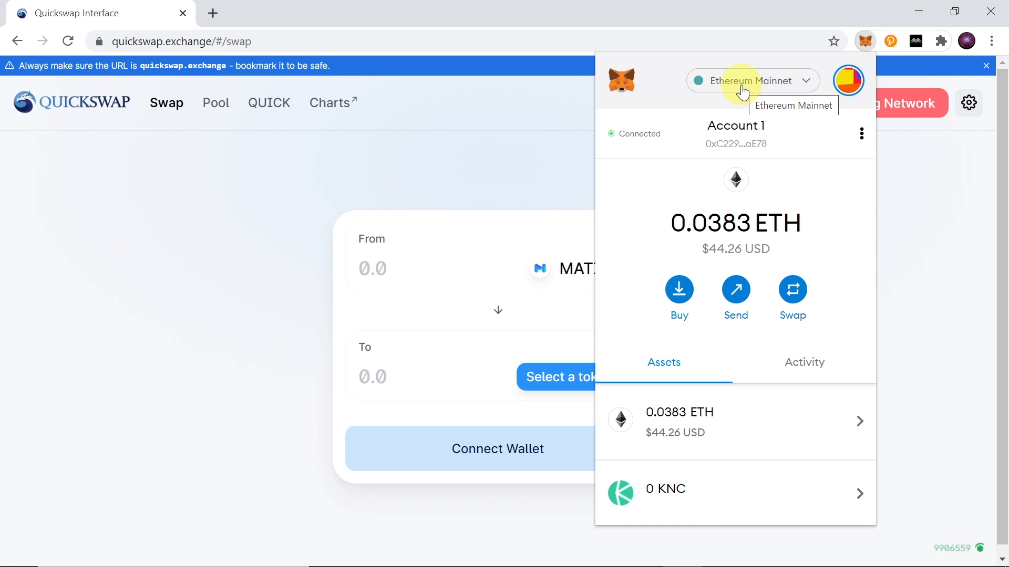
{"action": "mouse_move", "coordinate": [261, 343]}
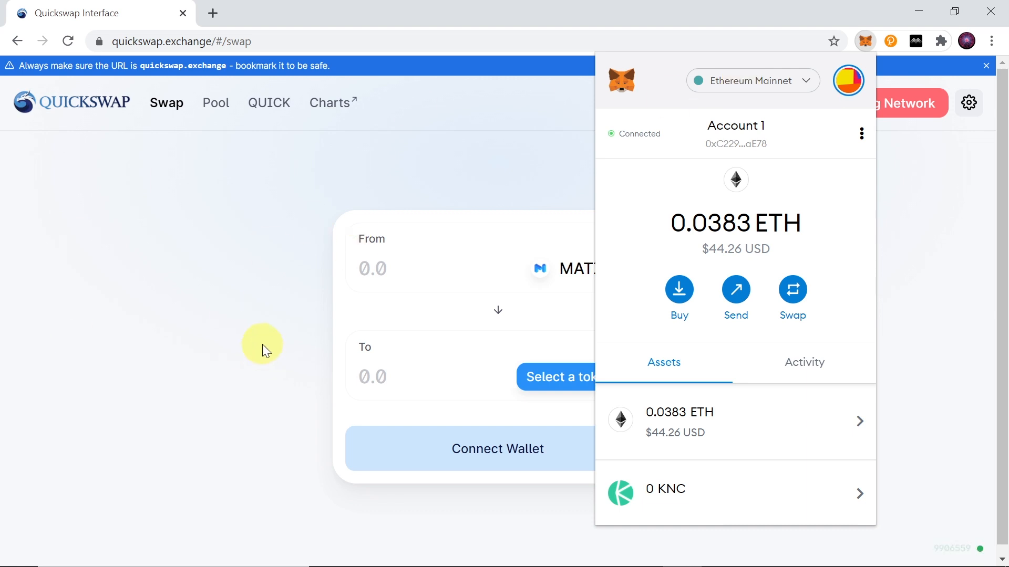
{"action": "mouse_move", "coordinate": [335, 237]}
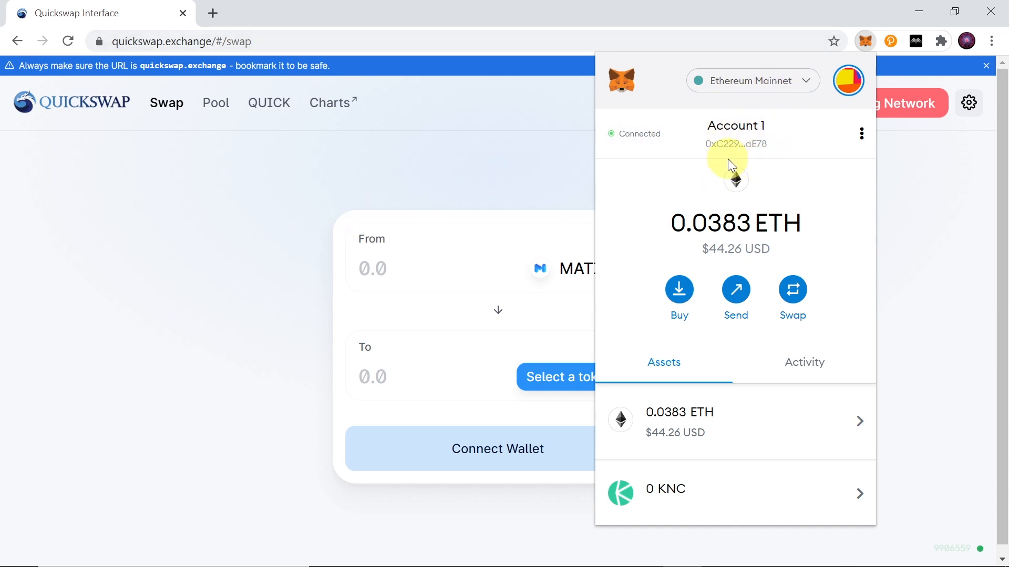
{"action": "mouse_move", "coordinate": [739, 84]}
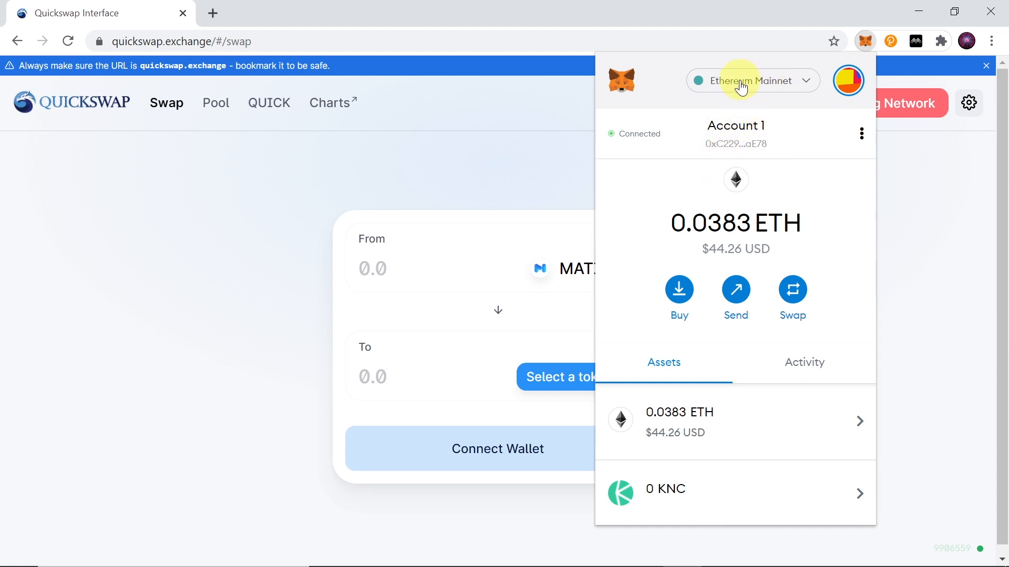
Step: Reopen the Networks list and scroll to Matic Mainnet to switch the wallet
{"action": "left_click", "coordinate": [750, 81]}
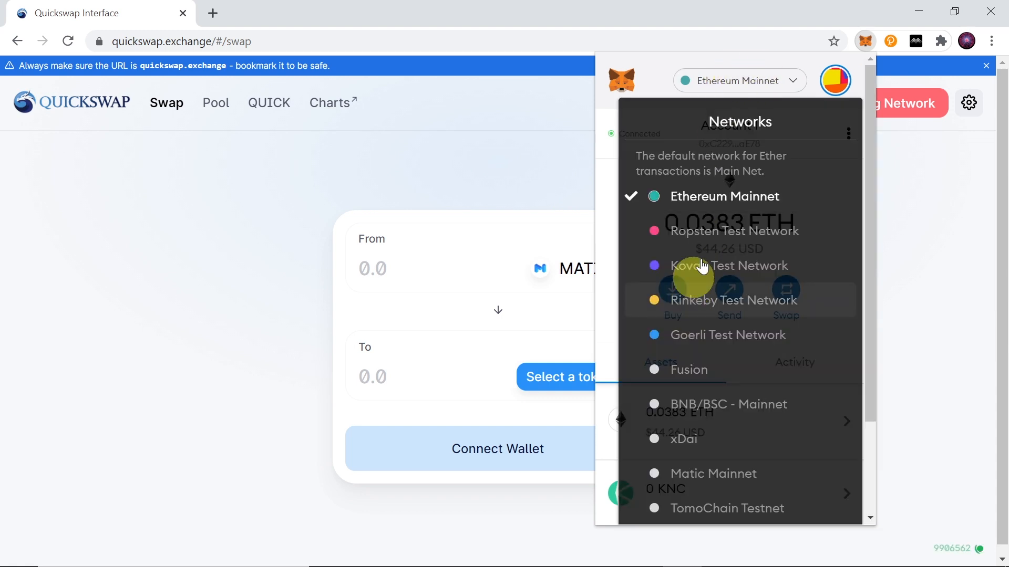
{"action": "scroll", "scroll_direction": "down", "scroll_amount": 3}
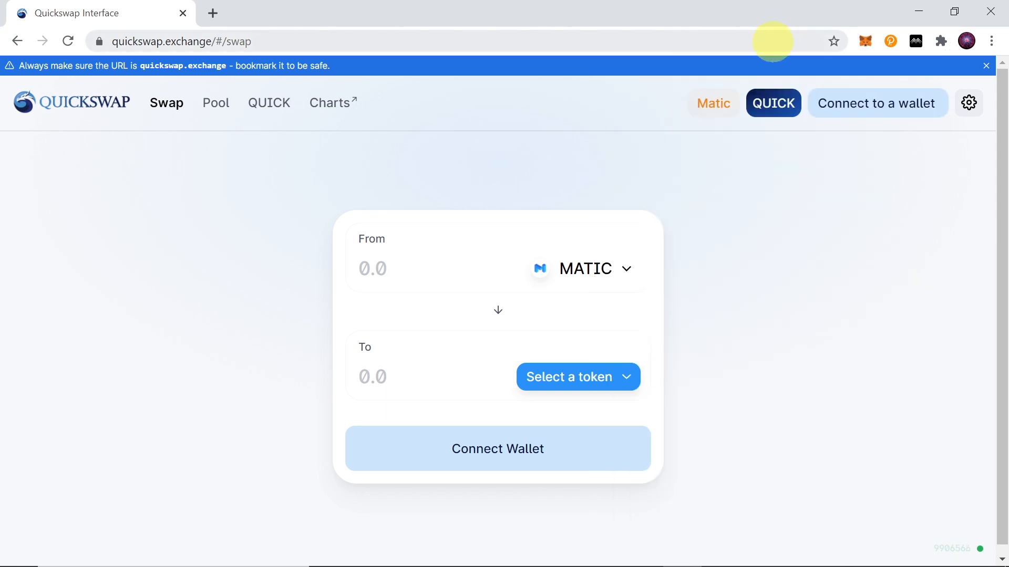
{"action": "mouse_move", "coordinate": [865, 41]}
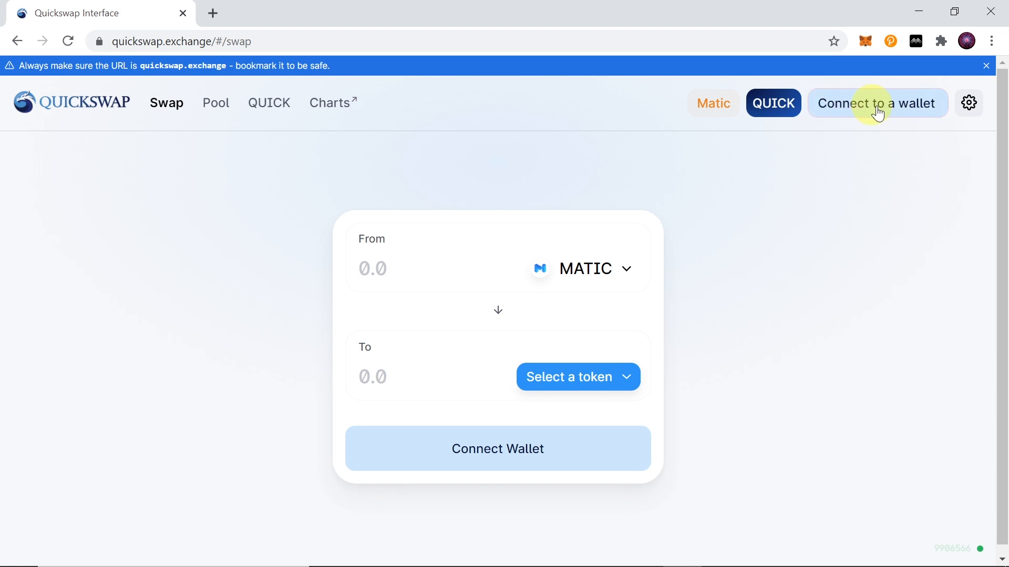
Step: Connect MetaMask Account 1 to QuickSwap so its 79.52 MATIC balance appears
{"action": "left_click", "coordinate": [876, 103]}
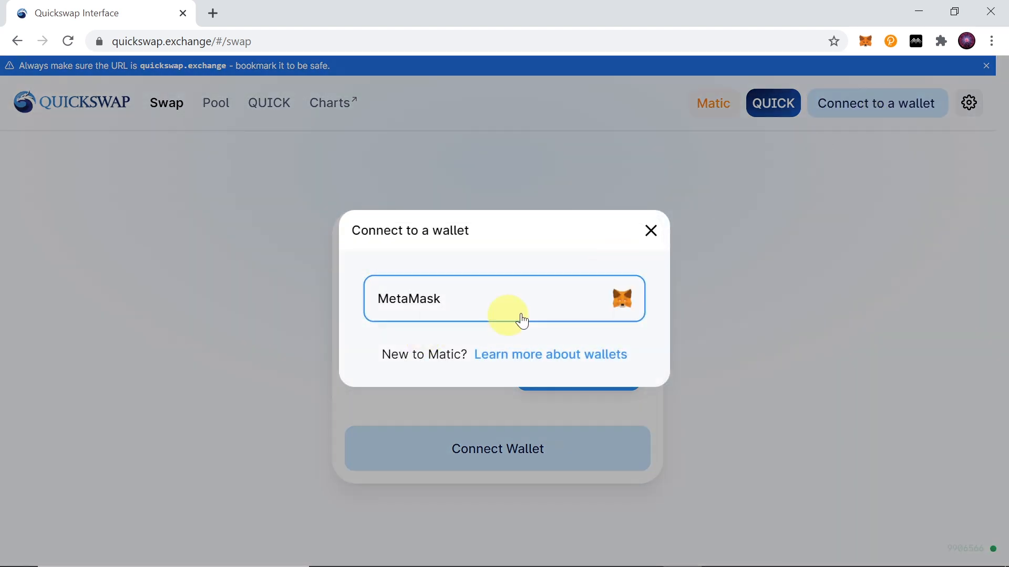
{"action": "left_click", "coordinate": [504, 299]}
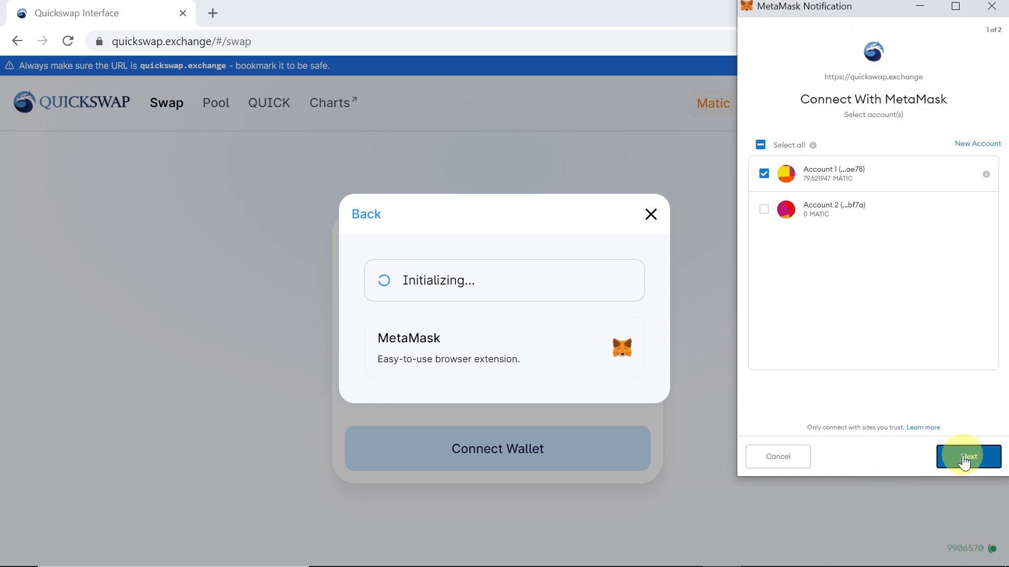
{"action": "left_click", "coordinate": [967, 456]}
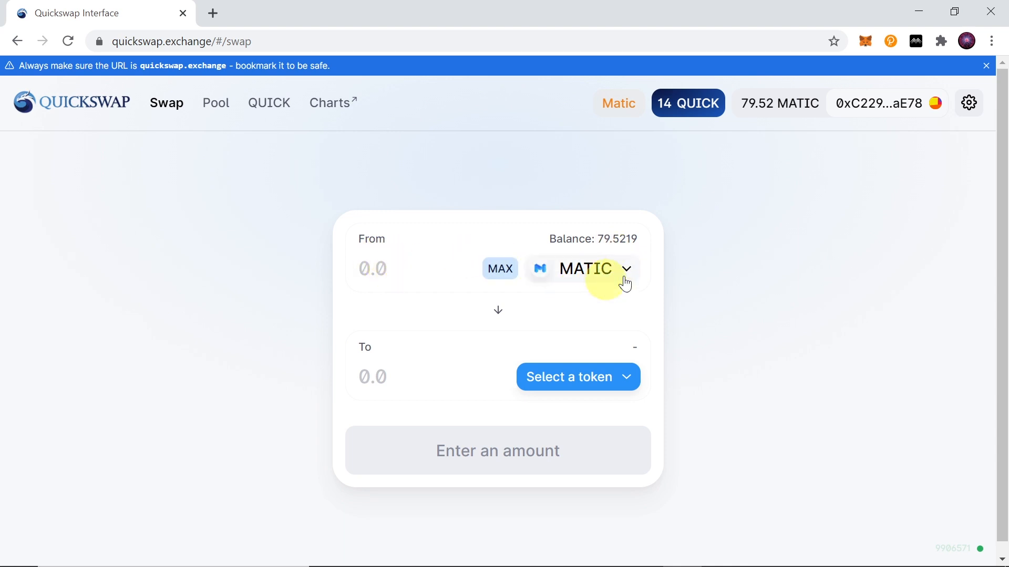
{"action": "mouse_move", "coordinate": [563, 377]}
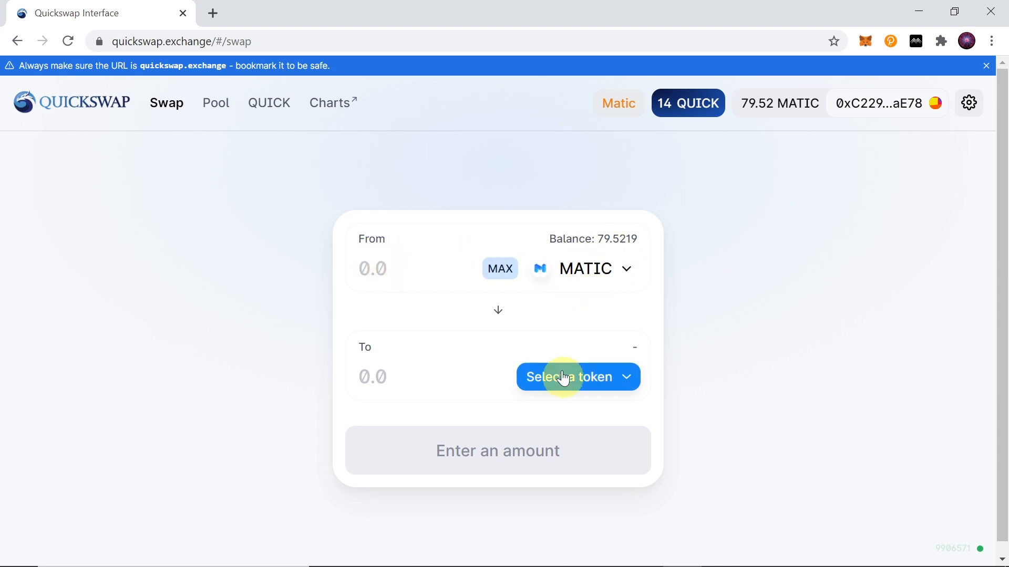
Step: Enter 1 MATIC as the From amount and choose ETH as the token to receive
{"action": "type", "text": "1"}
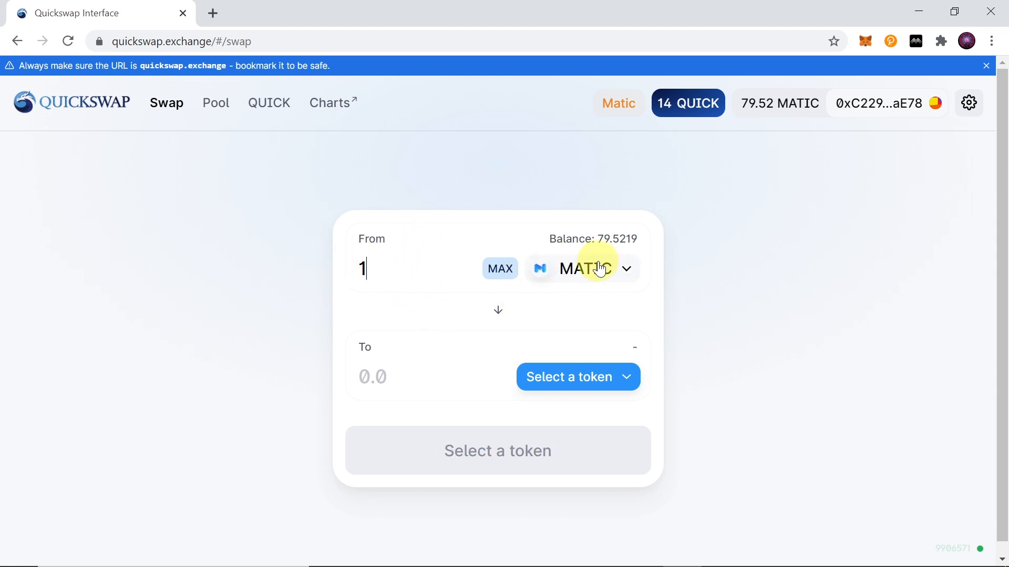
{"action": "mouse_move", "coordinate": [596, 268]}
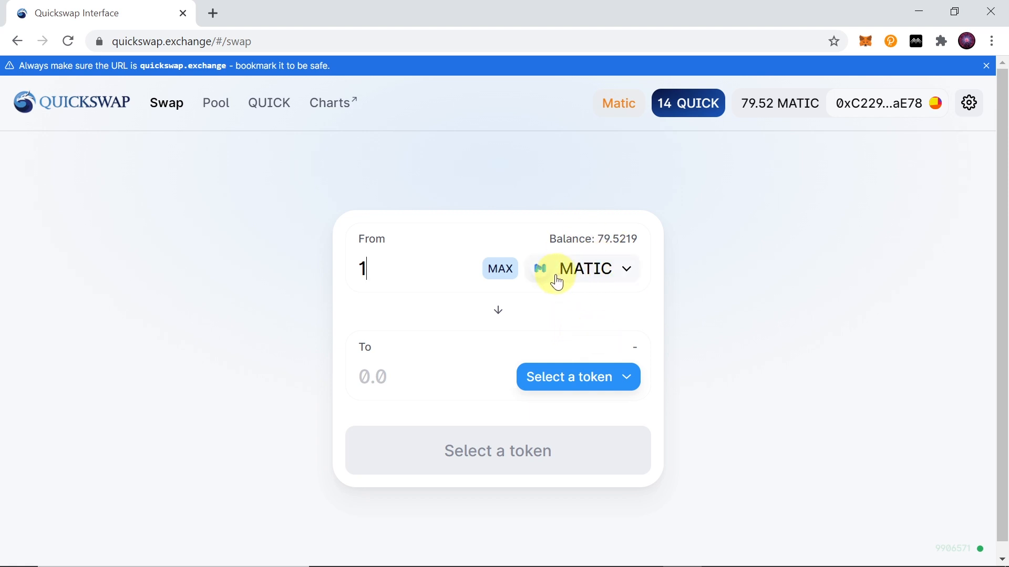
{"action": "left_click", "coordinate": [581, 268]}
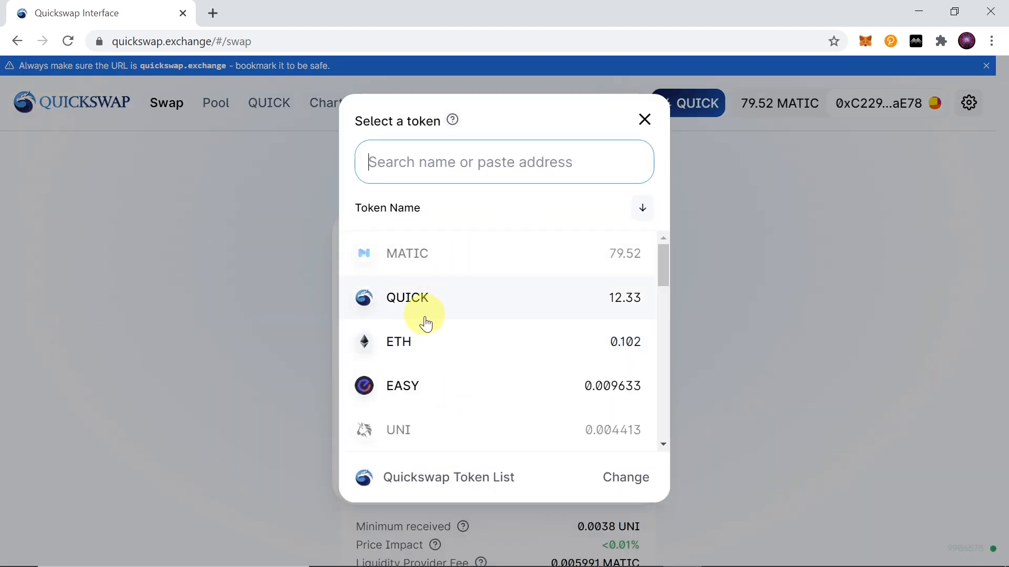
{"action": "mouse_move", "coordinate": [424, 342]}
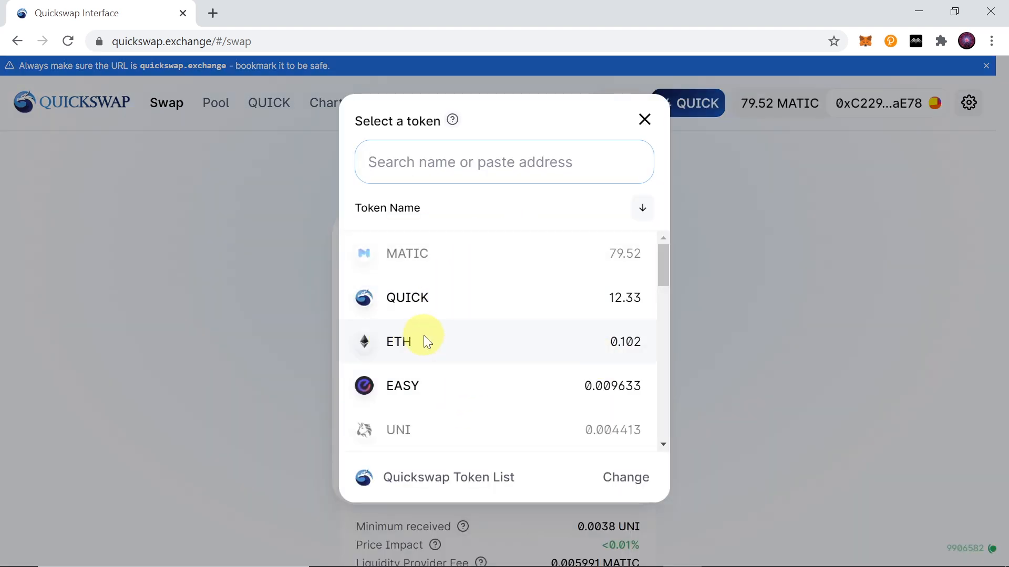
{"action": "left_click", "coordinate": [398, 341]}
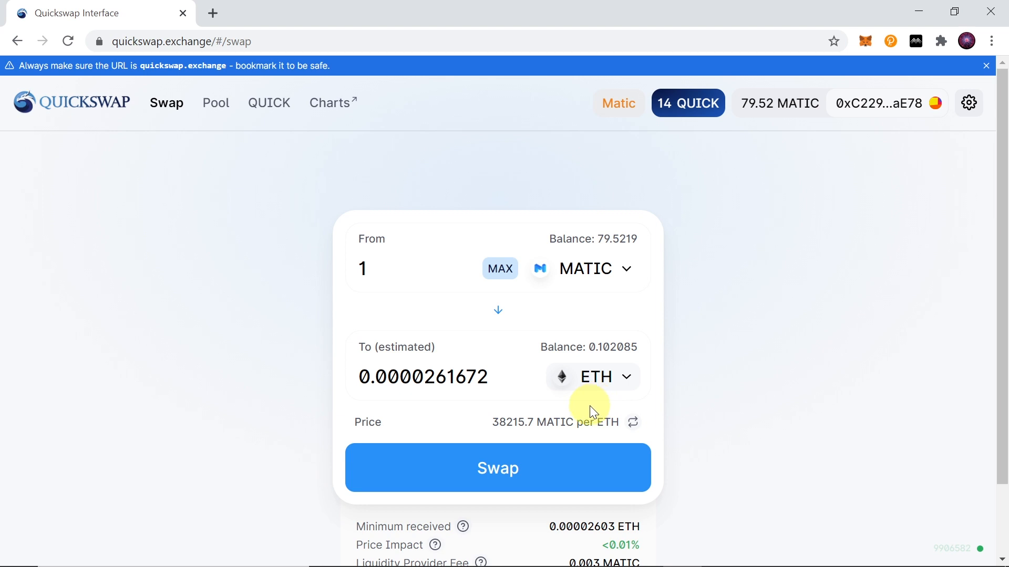
Step: Start the swap to show the 1 MATIC to about 0.0000261672 ETH confirmation
{"action": "left_click", "coordinate": [497, 468]}
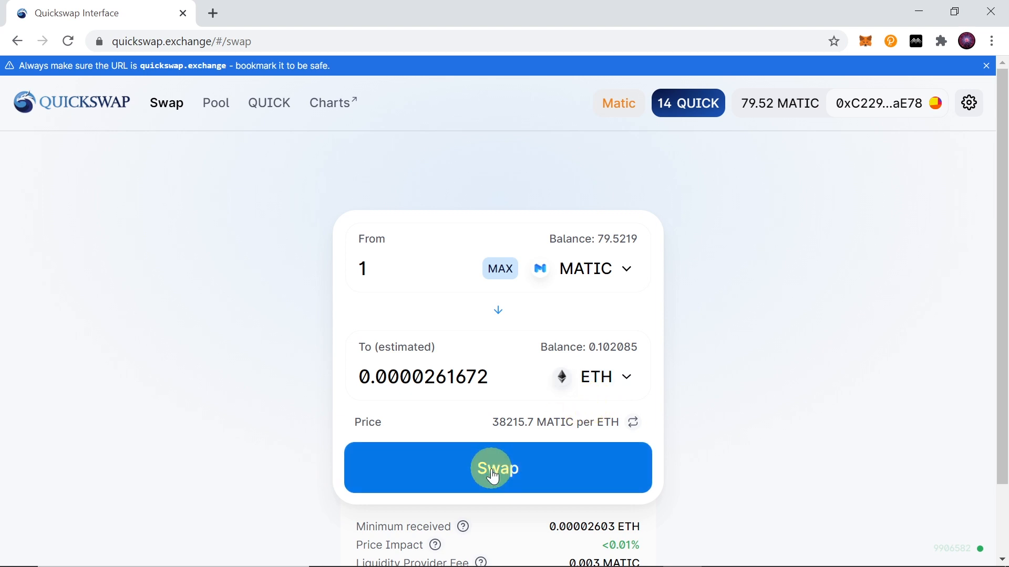
{"action": "left_click", "coordinate": [497, 468]}
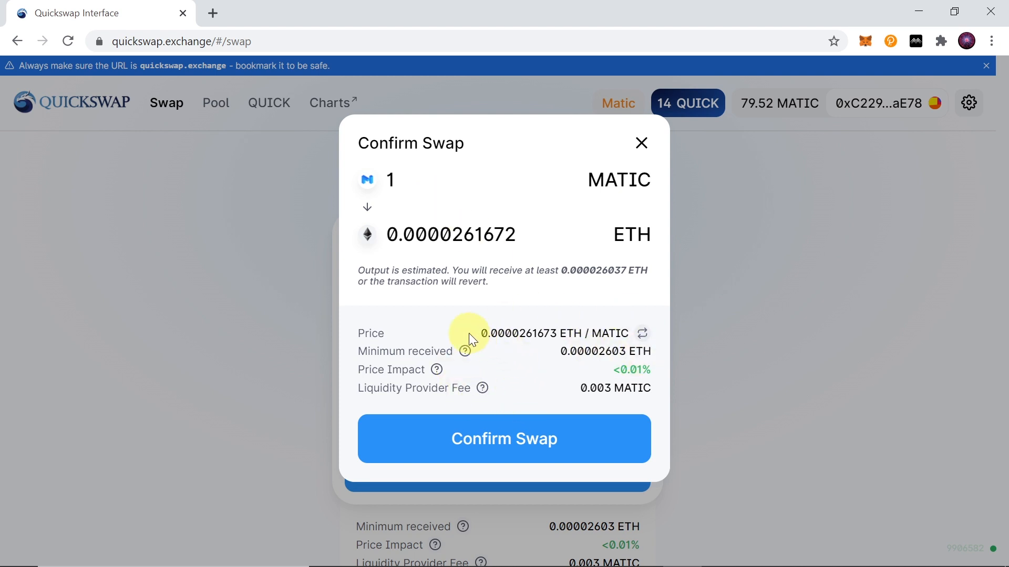
{"action": "mouse_move", "coordinate": [555, 357]}
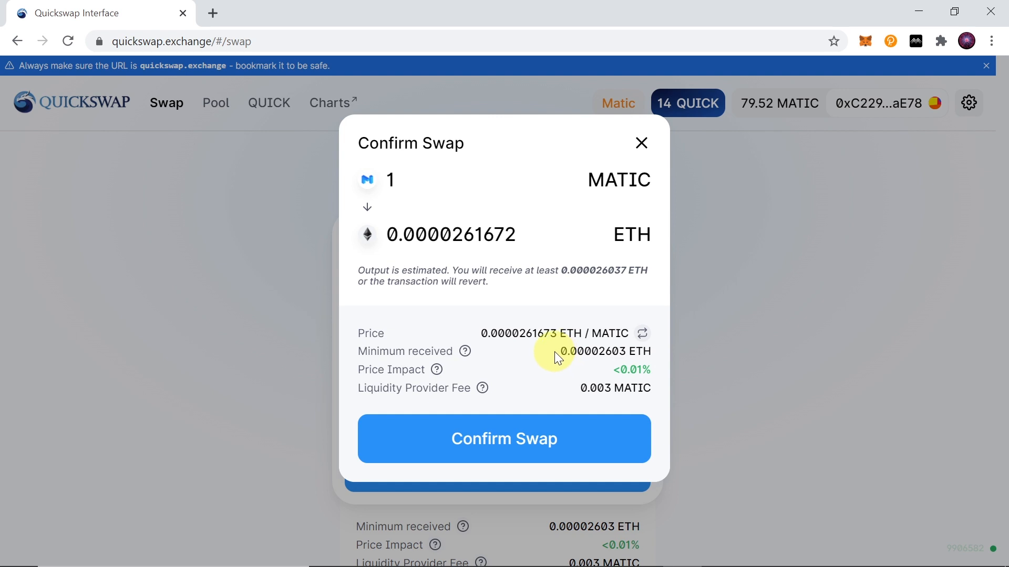
{"action": "mouse_move", "coordinate": [643, 370]}
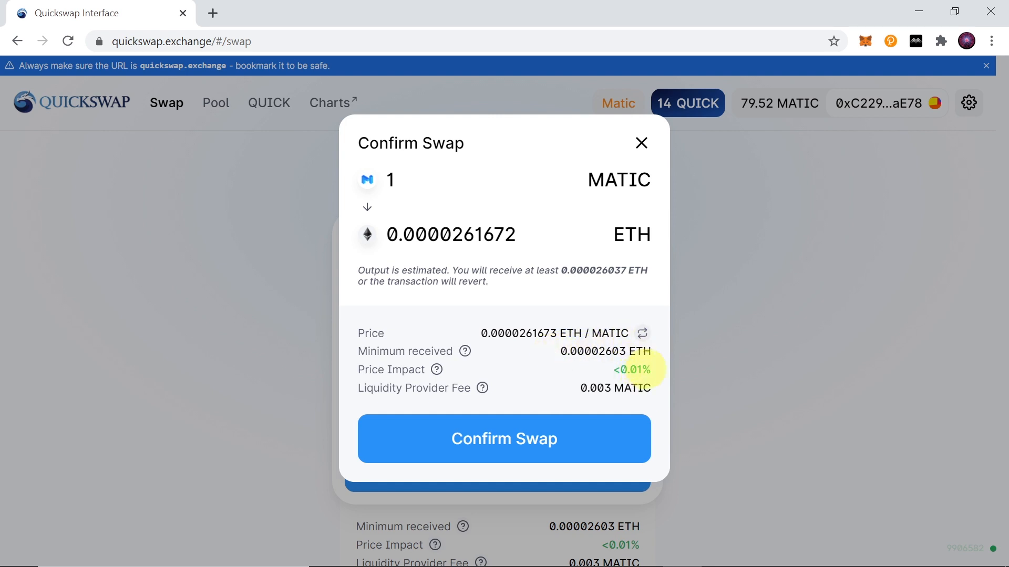
{"action": "mouse_move", "coordinate": [658, 370]}
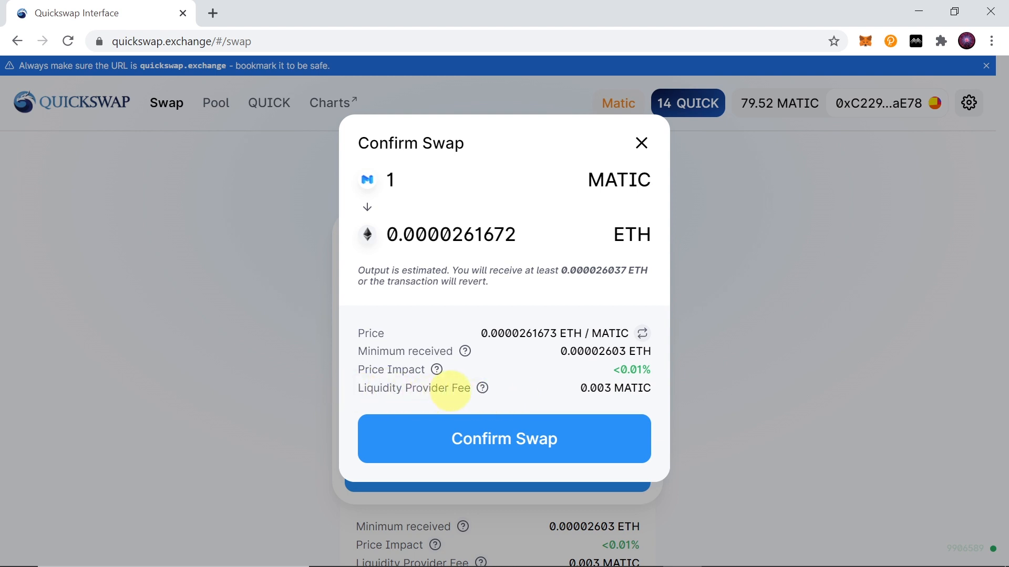
{"action": "mouse_move", "coordinate": [605, 411]}
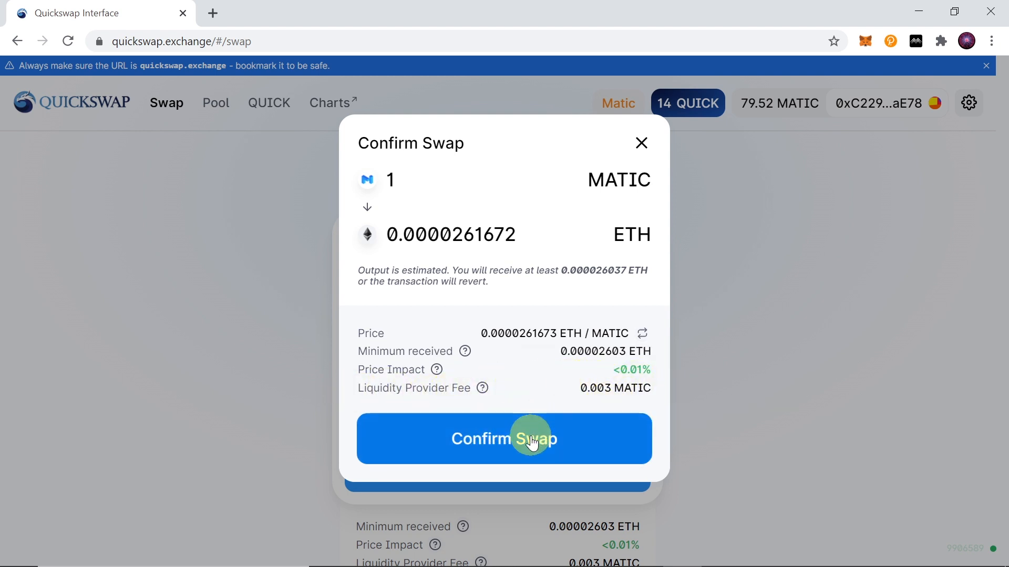
Step: Confirm the 1 MATIC to ETH swap and approve the transaction in MetaMask
{"action": "left_click", "coordinate": [503, 439]}
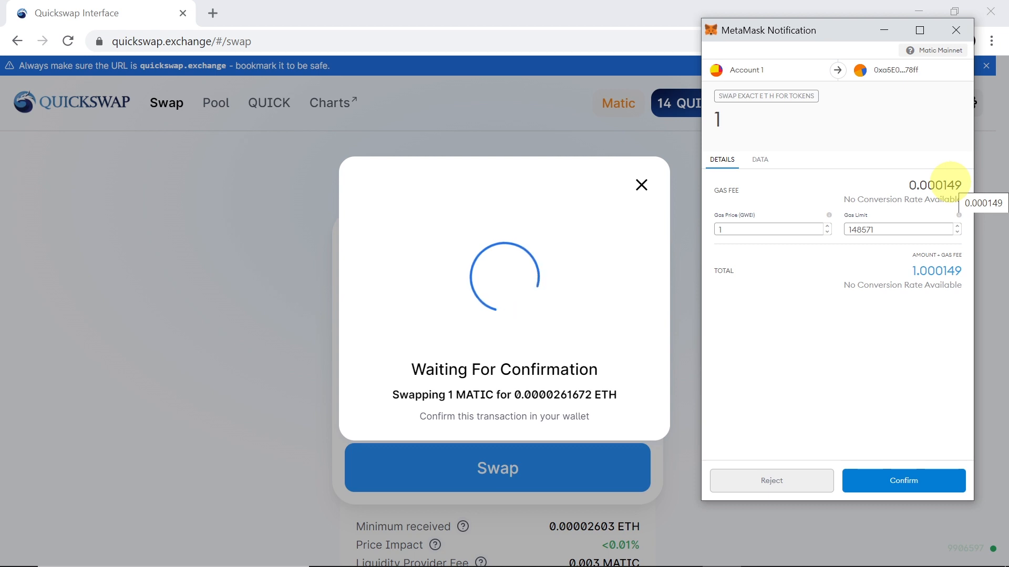
{"action": "mouse_move", "coordinate": [994, 204]}
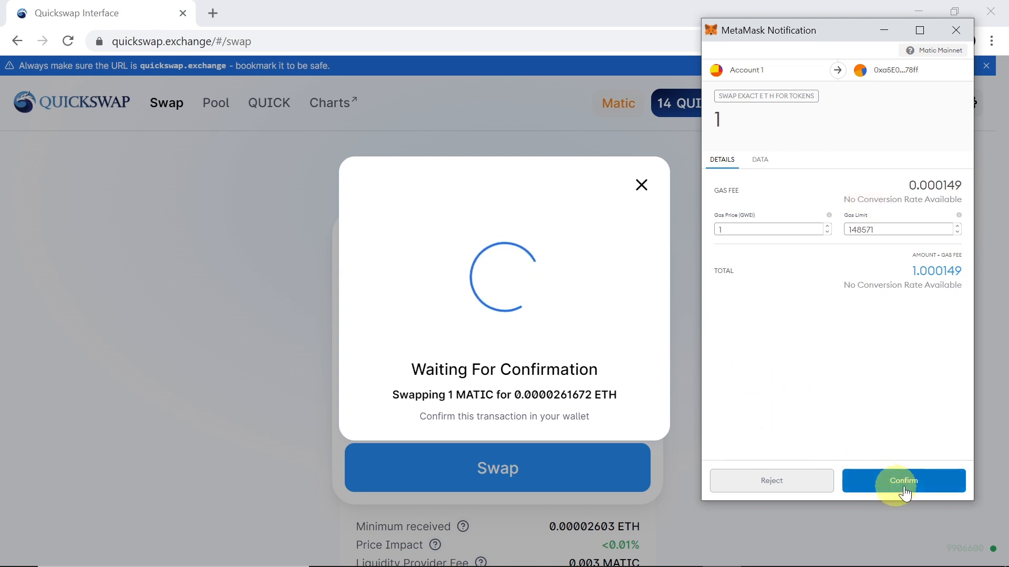
{"action": "left_click", "coordinate": [904, 480]}
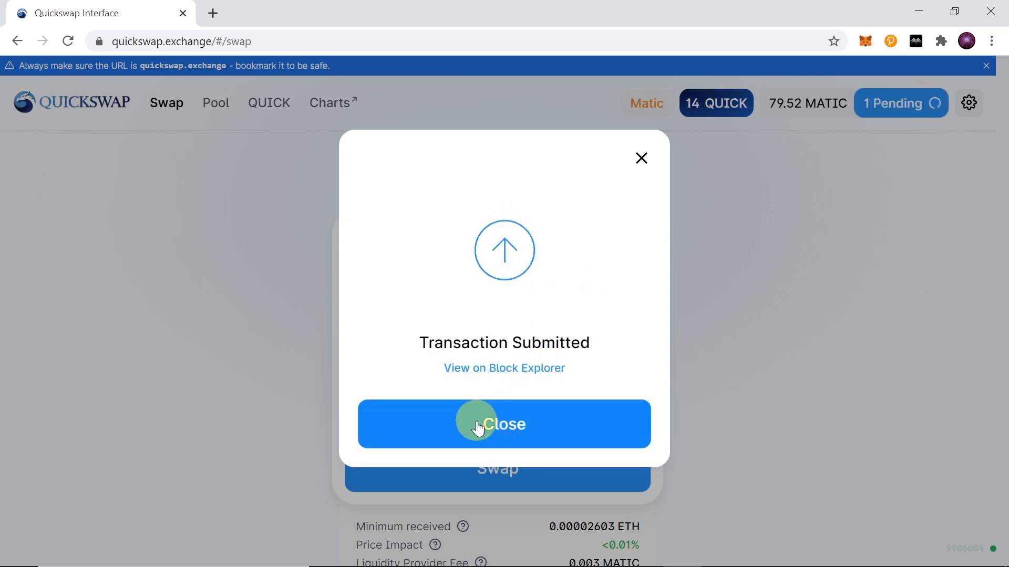
Step: Dismiss the Transaction Submitted notice, returning to the cleared swap form
{"action": "left_click", "coordinate": [503, 424]}
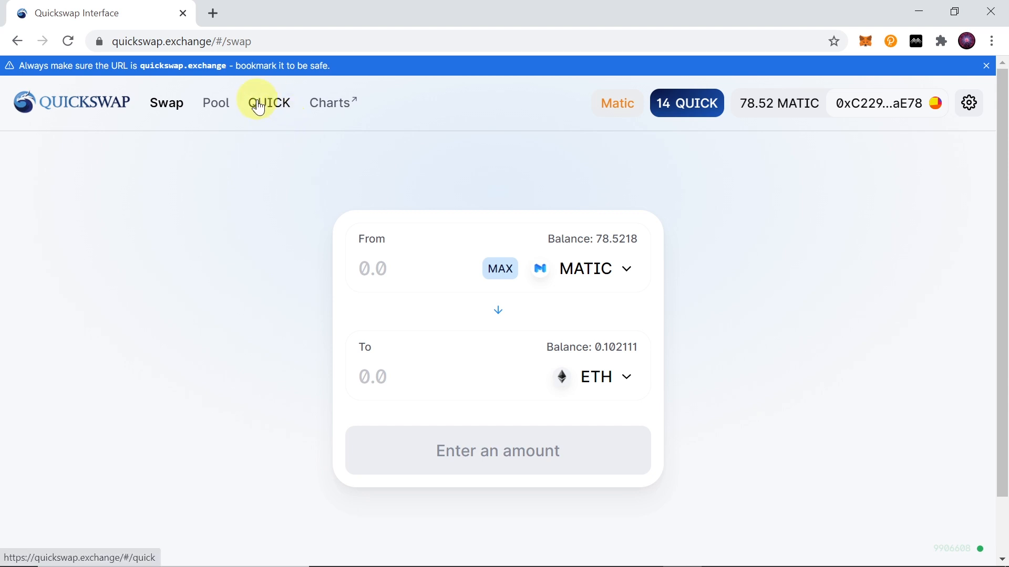
{"action": "mouse_move", "coordinate": [271, 106]}
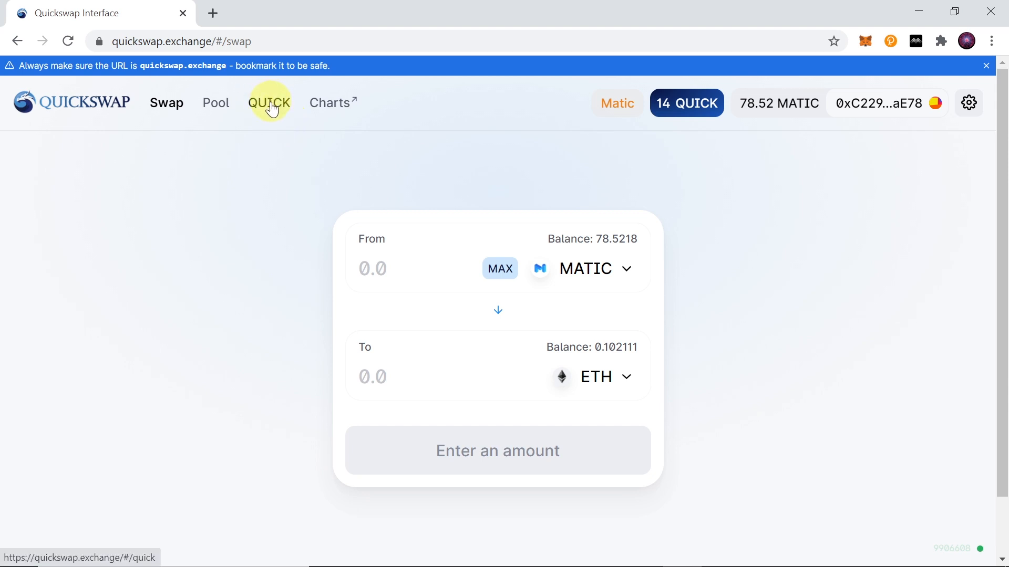
Step: Review the QUICK-USDC, QUICK-UNI and MATIC-QUICK pools, then launch QuickSwap Info charts
{"action": "left_click", "coordinate": [270, 103]}
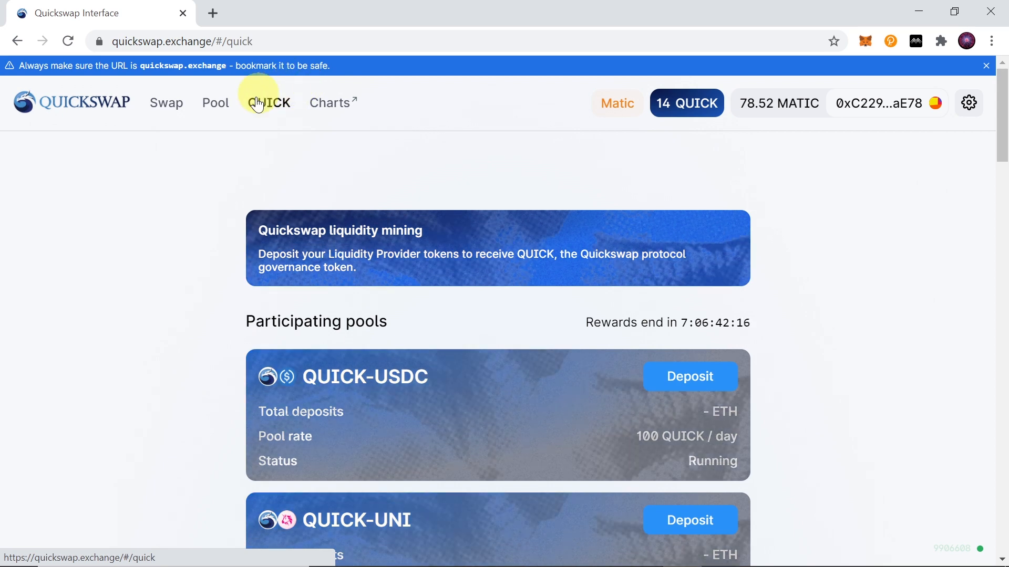
{"action": "scroll", "scroll_direction": "down", "scroll_amount": 3}
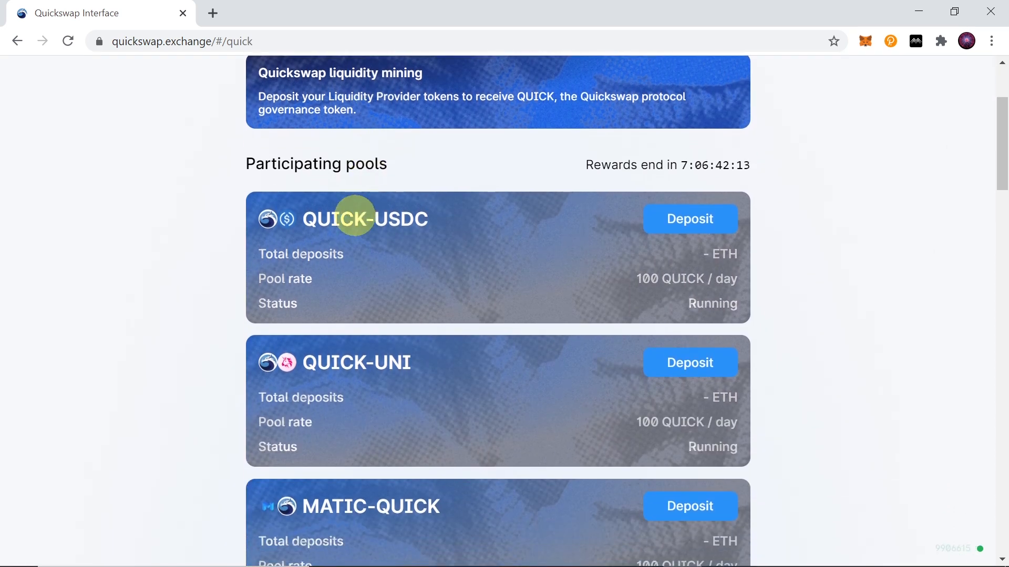
{"action": "mouse_move", "coordinate": [475, 345]}
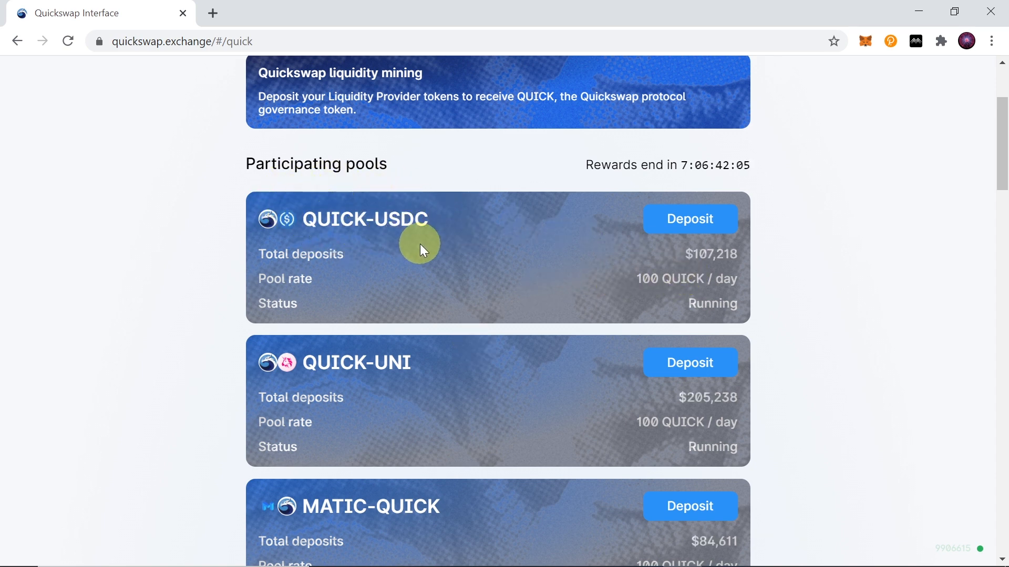
{"action": "mouse_move", "coordinate": [707, 302]}
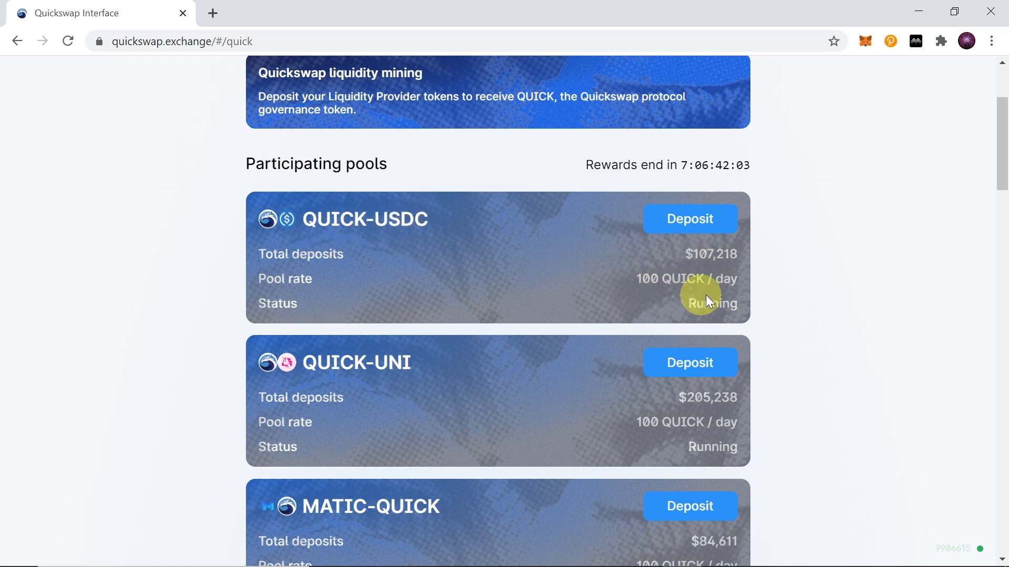
{"action": "mouse_move", "coordinate": [775, 294]}
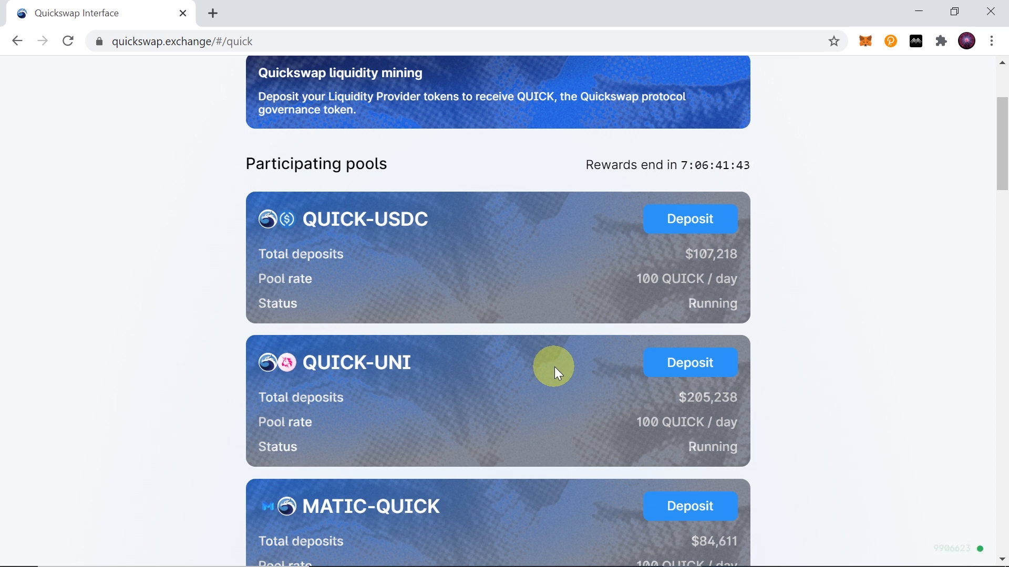
{"action": "mouse_move", "coordinate": [496, 261]}
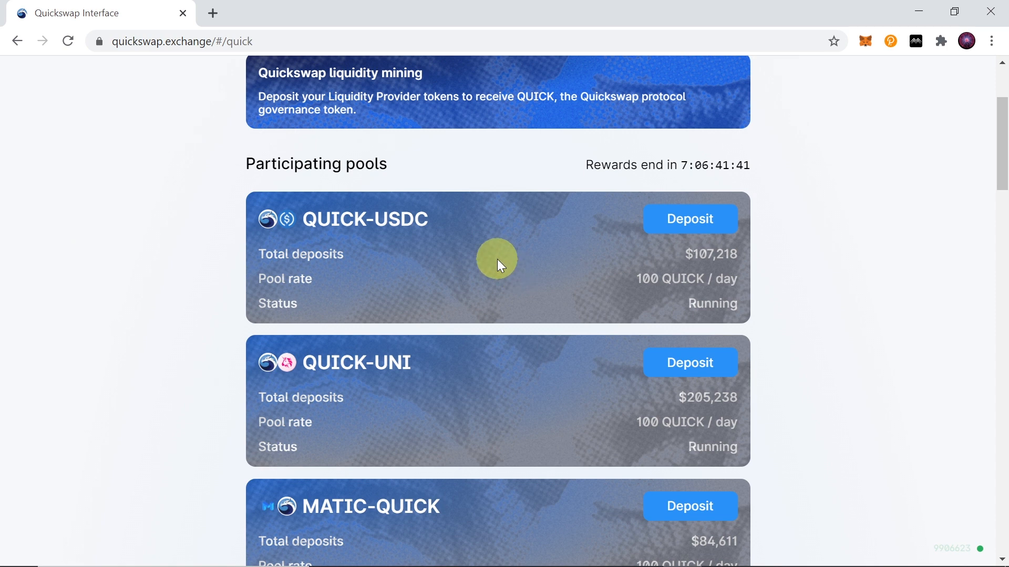
{"action": "mouse_move", "coordinate": [600, 243]}
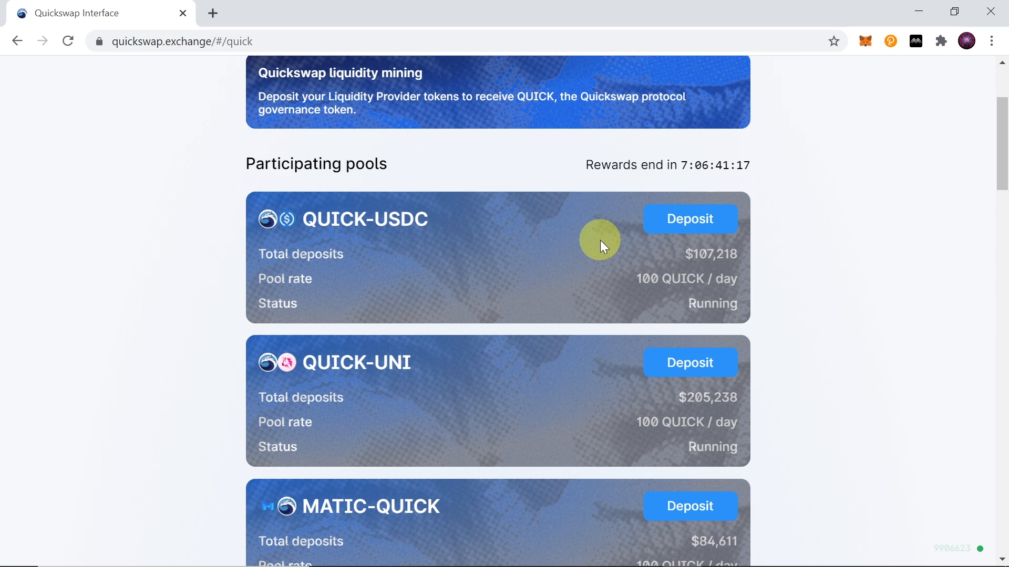
{"action": "mouse_move", "coordinate": [328, 378]}
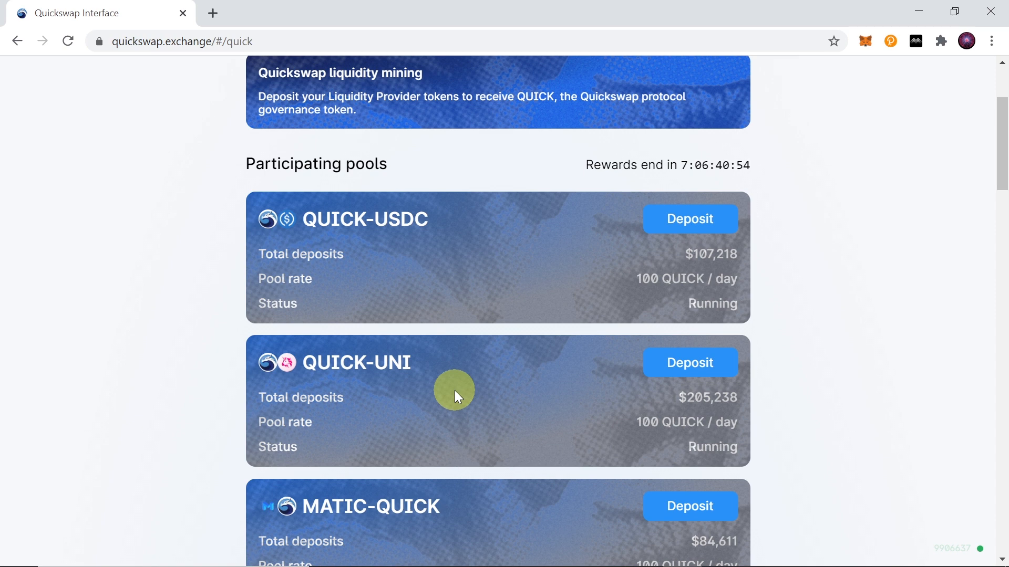
{"action": "mouse_move", "coordinate": [649, 267]}
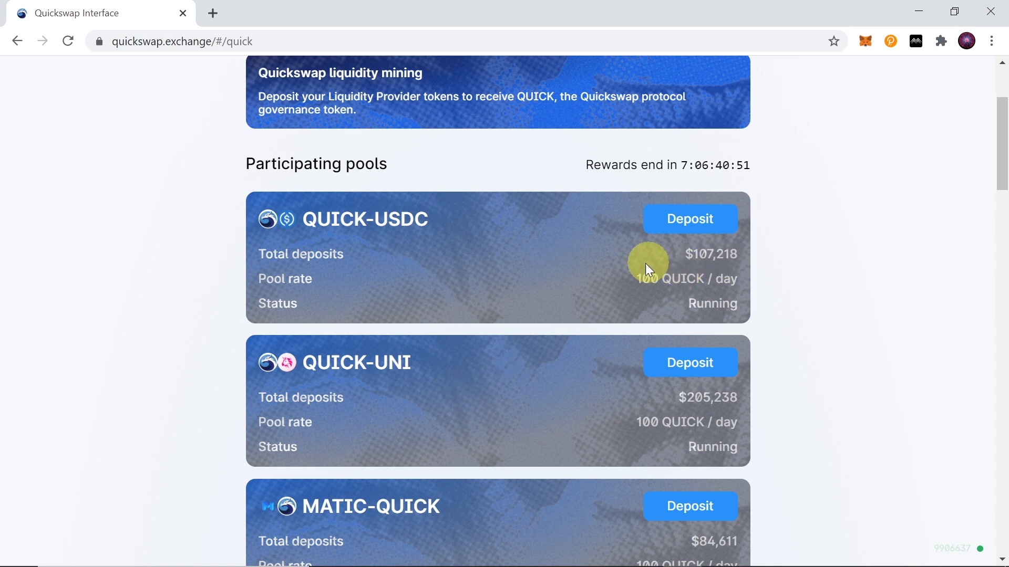
{"action": "mouse_move", "coordinate": [506, 360]}
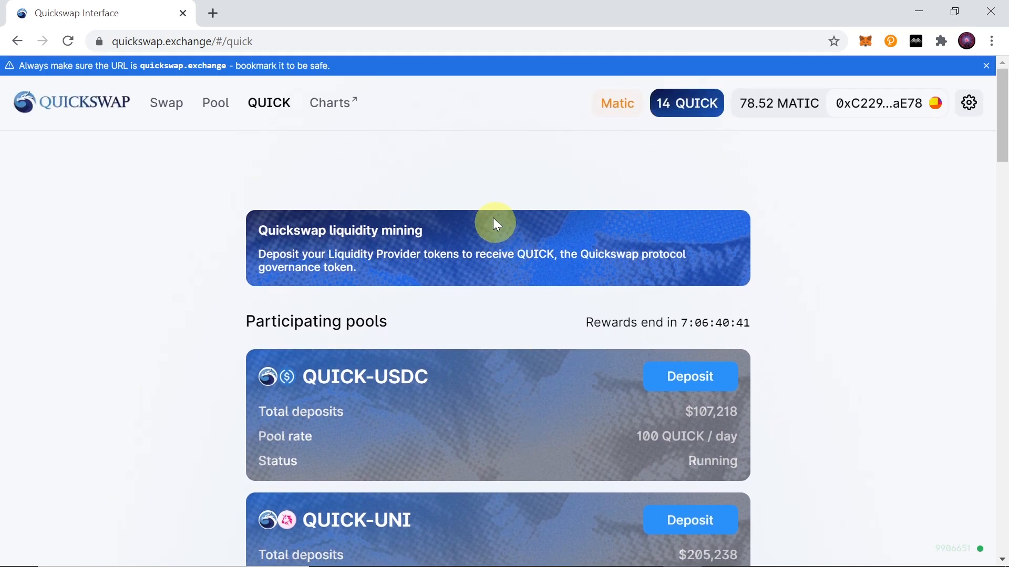
{"action": "left_click", "coordinate": [329, 102]}
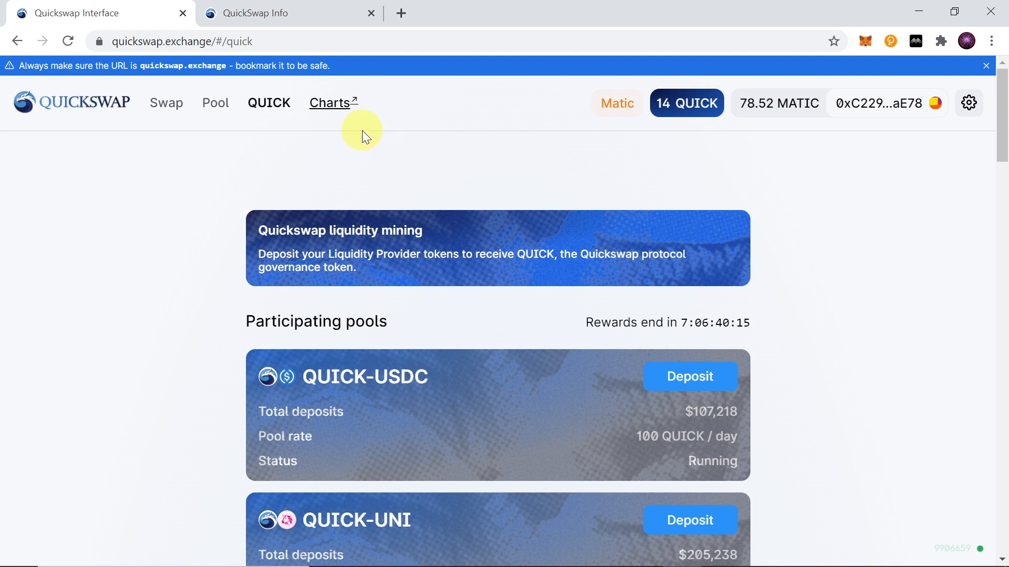
{"action": "mouse_move", "coordinate": [359, 136]}
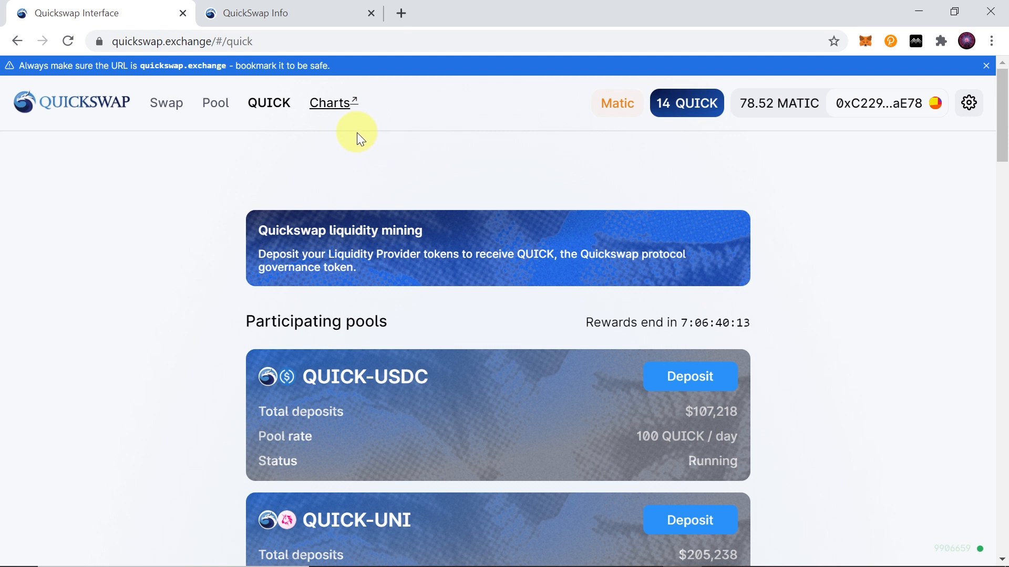
{"action": "mouse_move", "coordinate": [329, 103]}
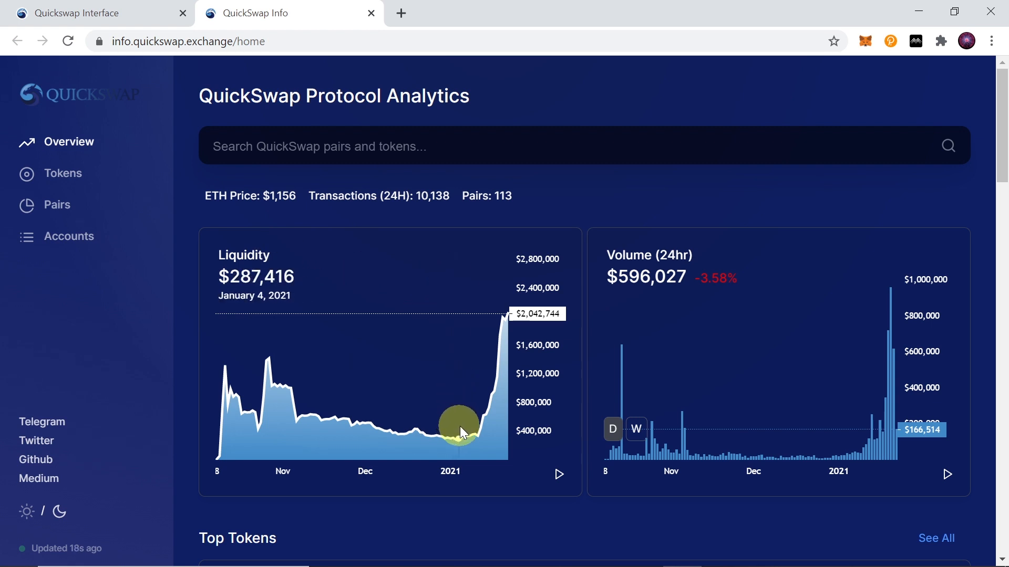
{"action": "mouse_move", "coordinate": [476, 439]}
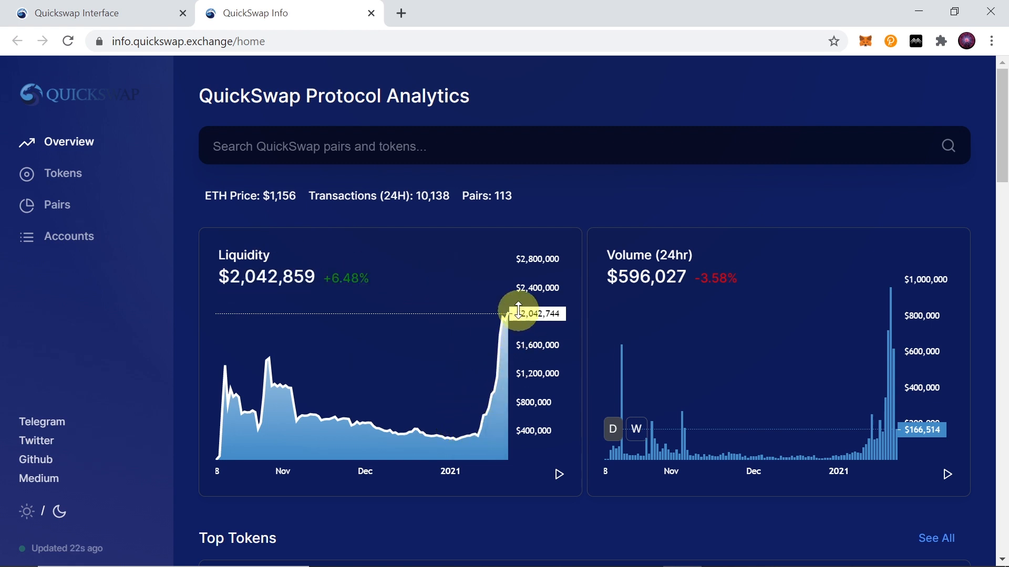
{"action": "mouse_move", "coordinate": [509, 304]}
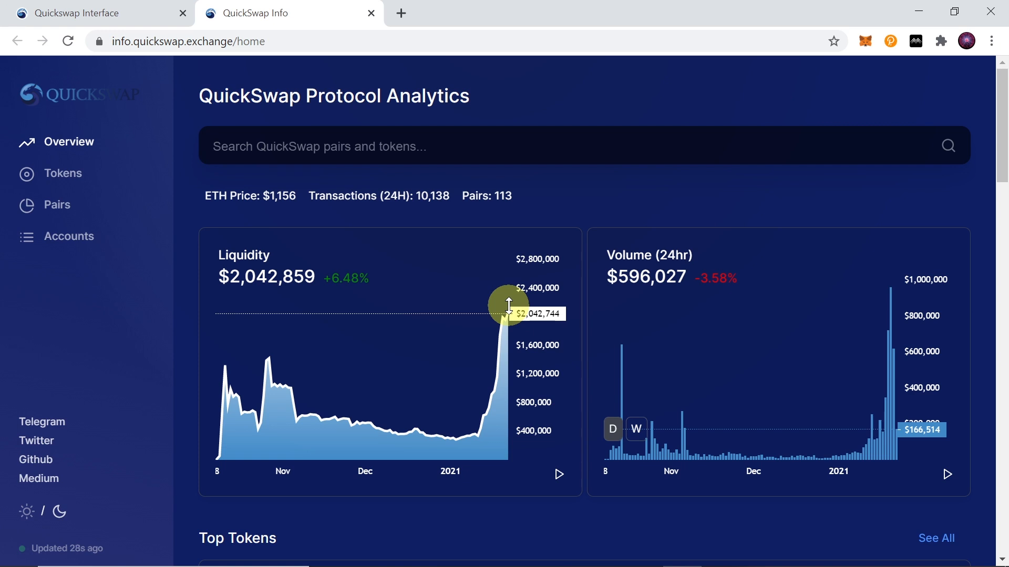
{"action": "mouse_move", "coordinate": [523, 202]}
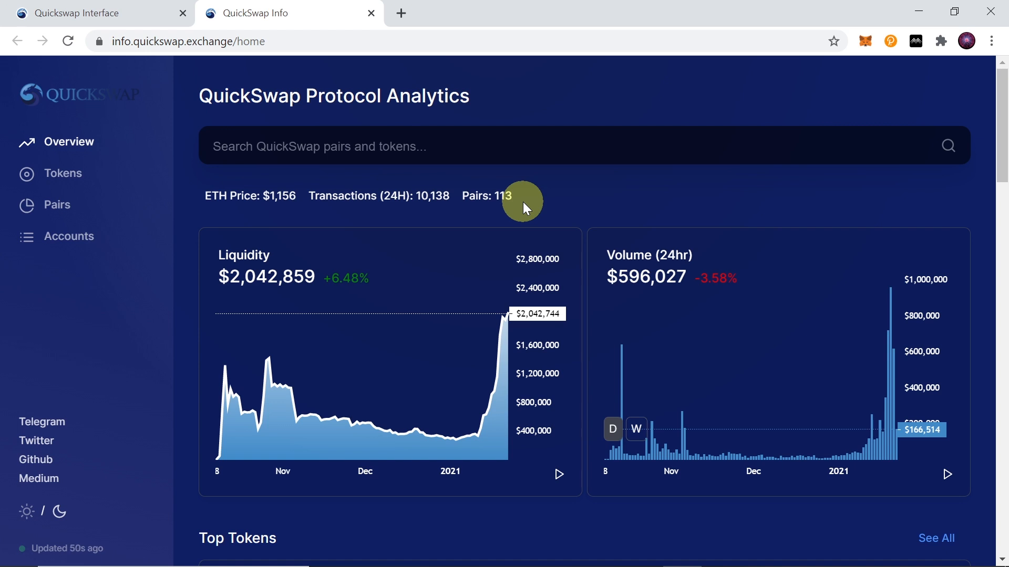
{"action": "mouse_move", "coordinate": [522, 276]}
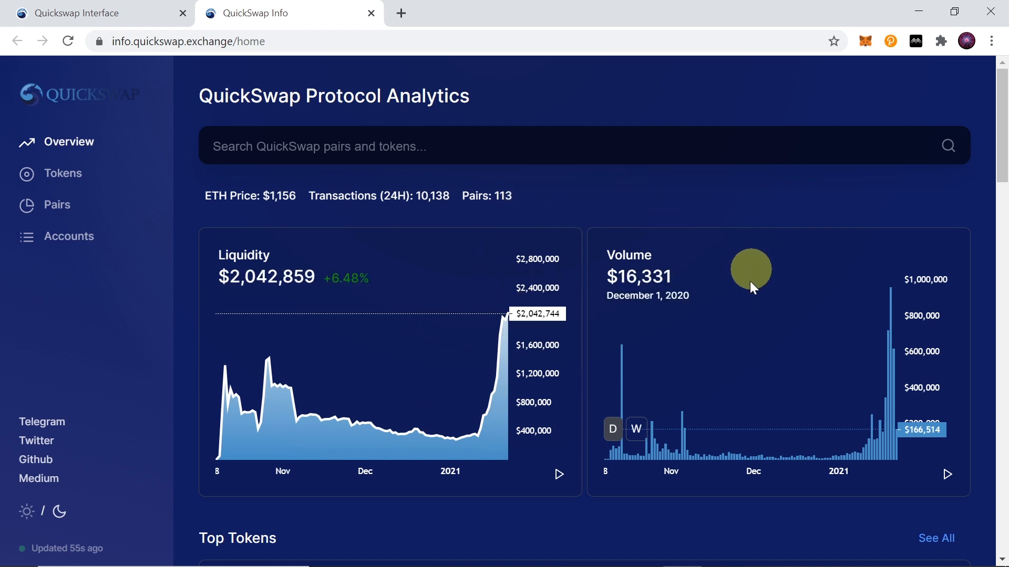
{"action": "mouse_move", "coordinate": [893, 293]}
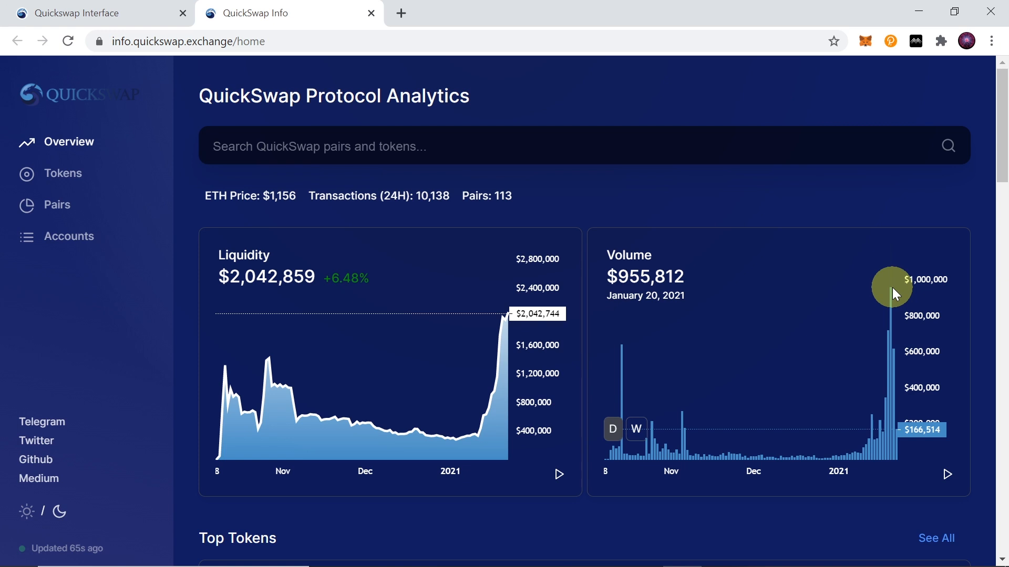
{"action": "mouse_move", "coordinate": [719, 451]}
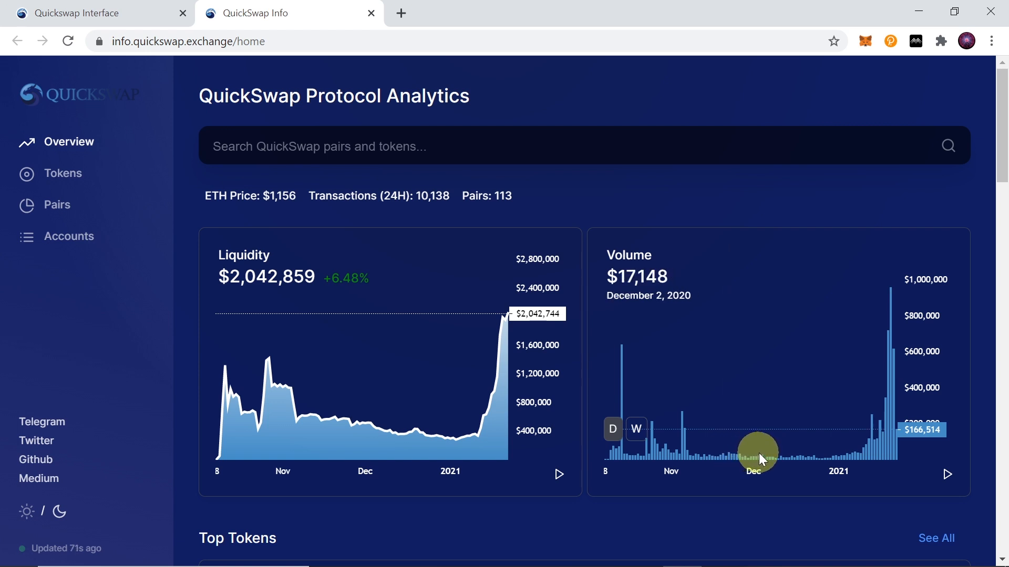
{"action": "mouse_move", "coordinate": [887, 368]}
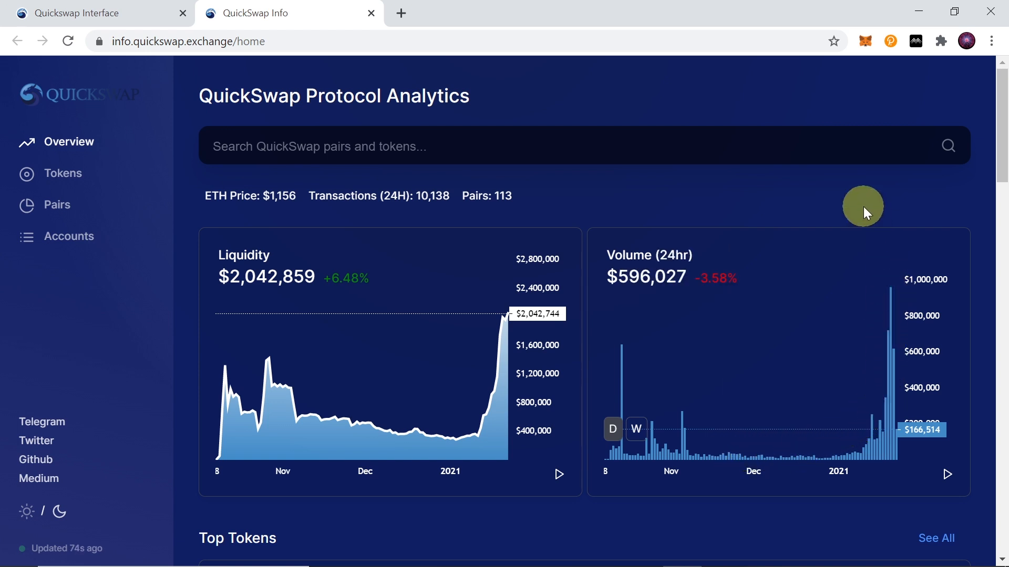
{"action": "mouse_move", "coordinate": [850, 207]}
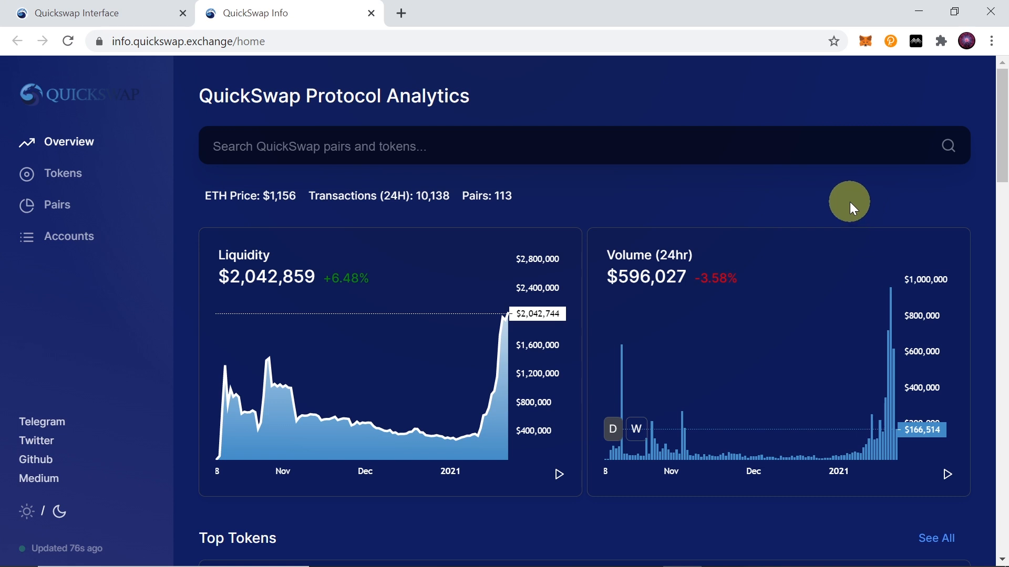
{"action": "mouse_move", "coordinate": [855, 195]}
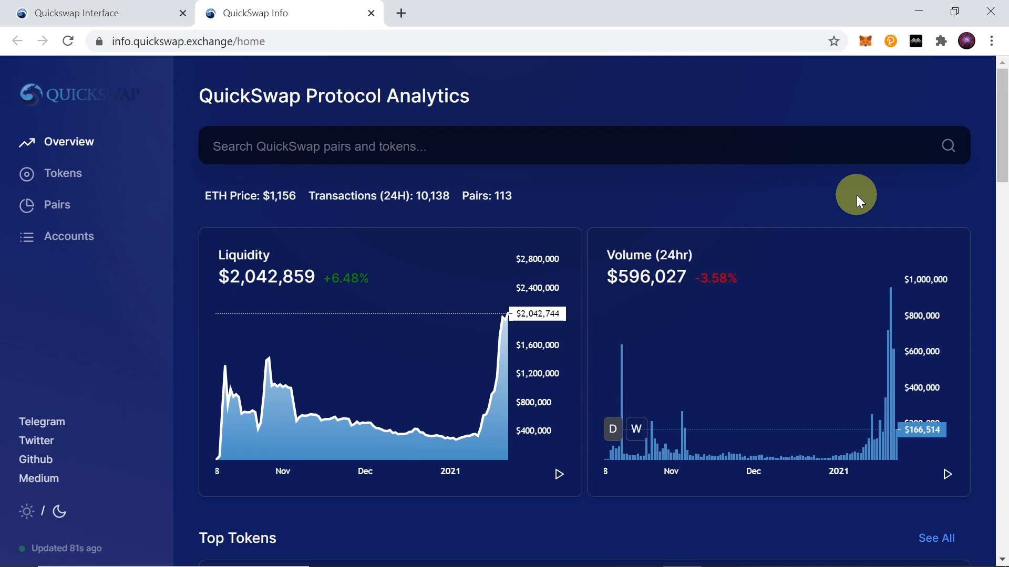
Step: Scroll the analytics overview down to the Top Tokens table headed by QUICK
{"action": "scroll", "scroll_direction": "down", "scroll_amount": 3}
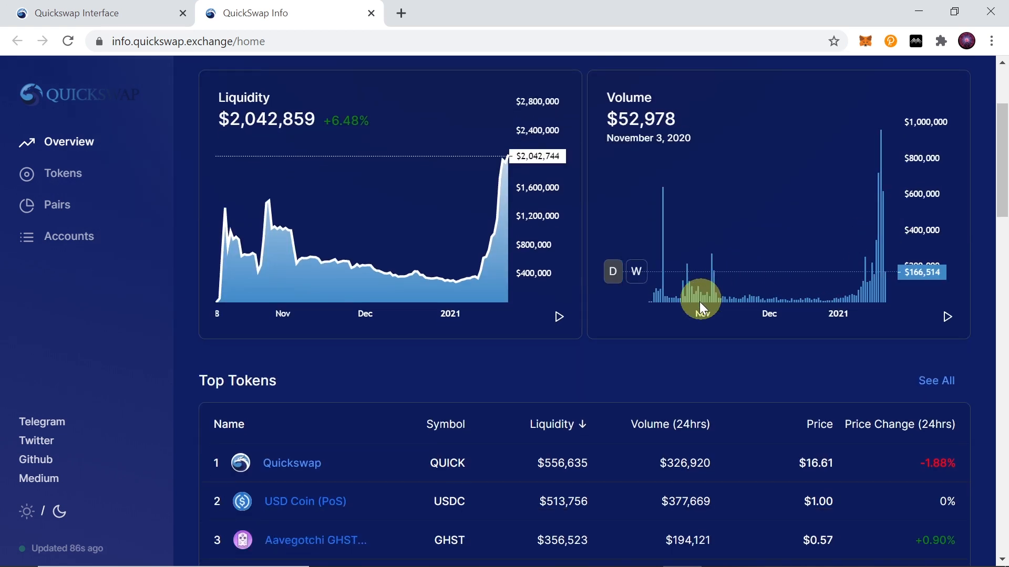